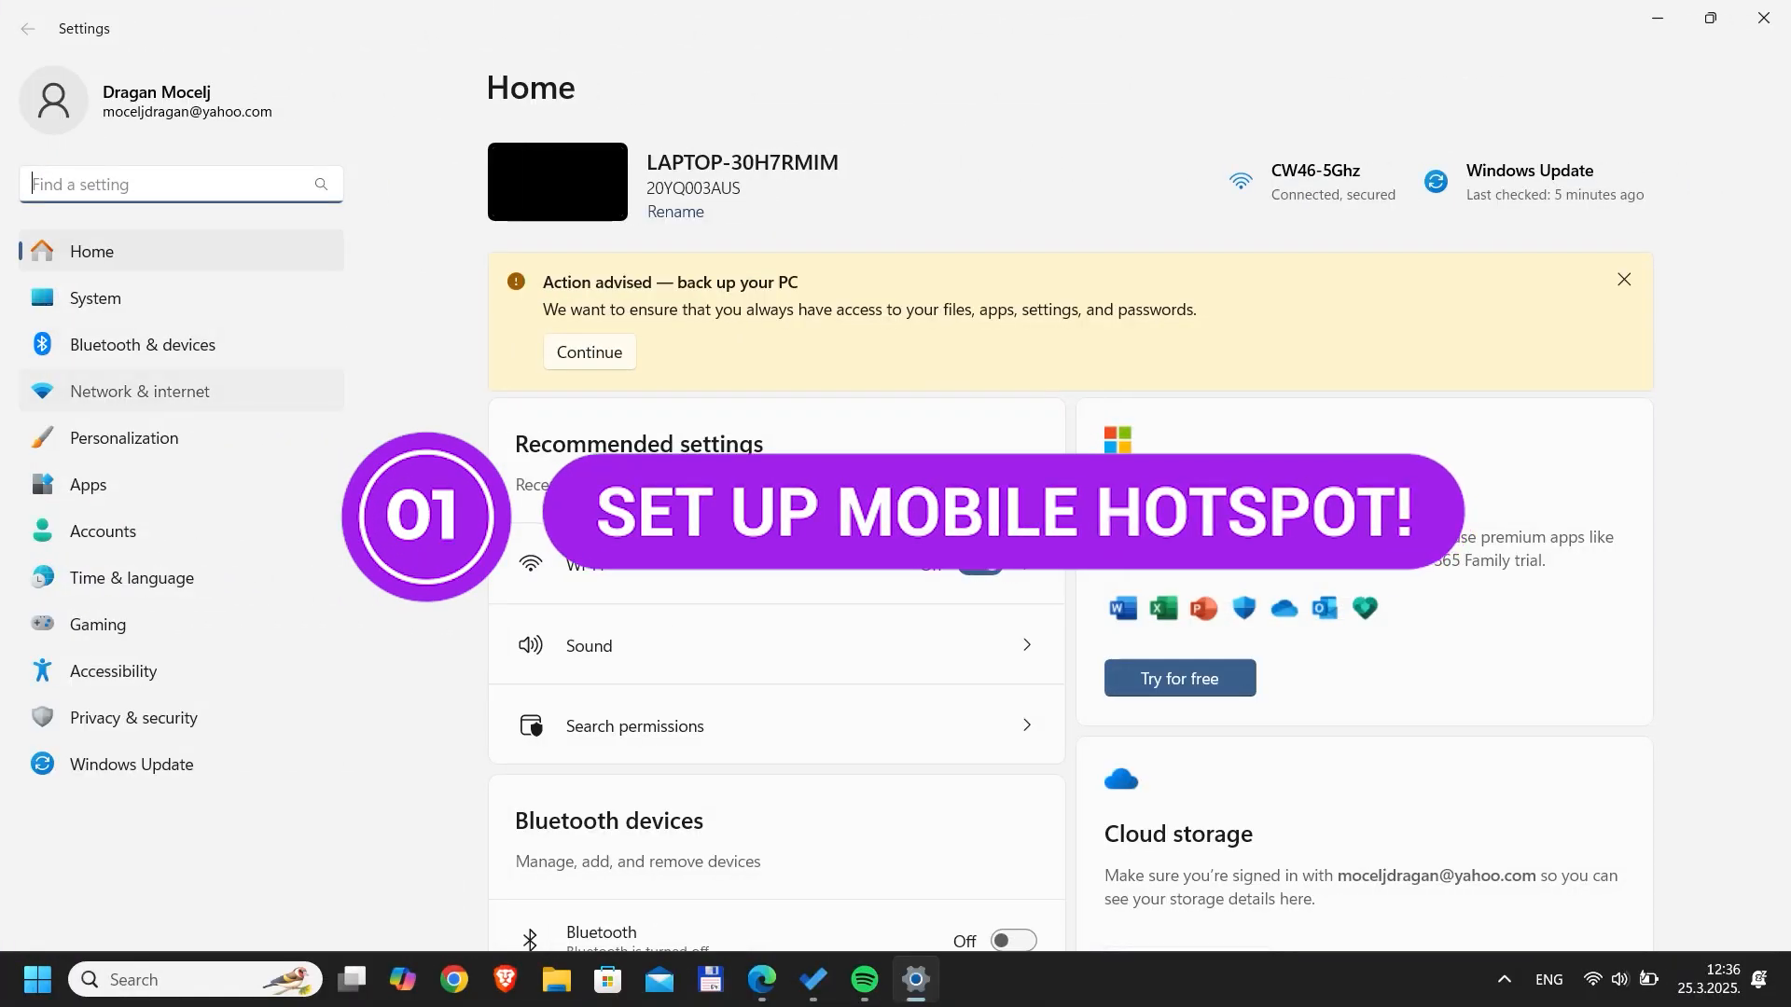
Switch Mobile hotspot on from the Network & internet > Mobile hotspot page.
left_click(139, 390)
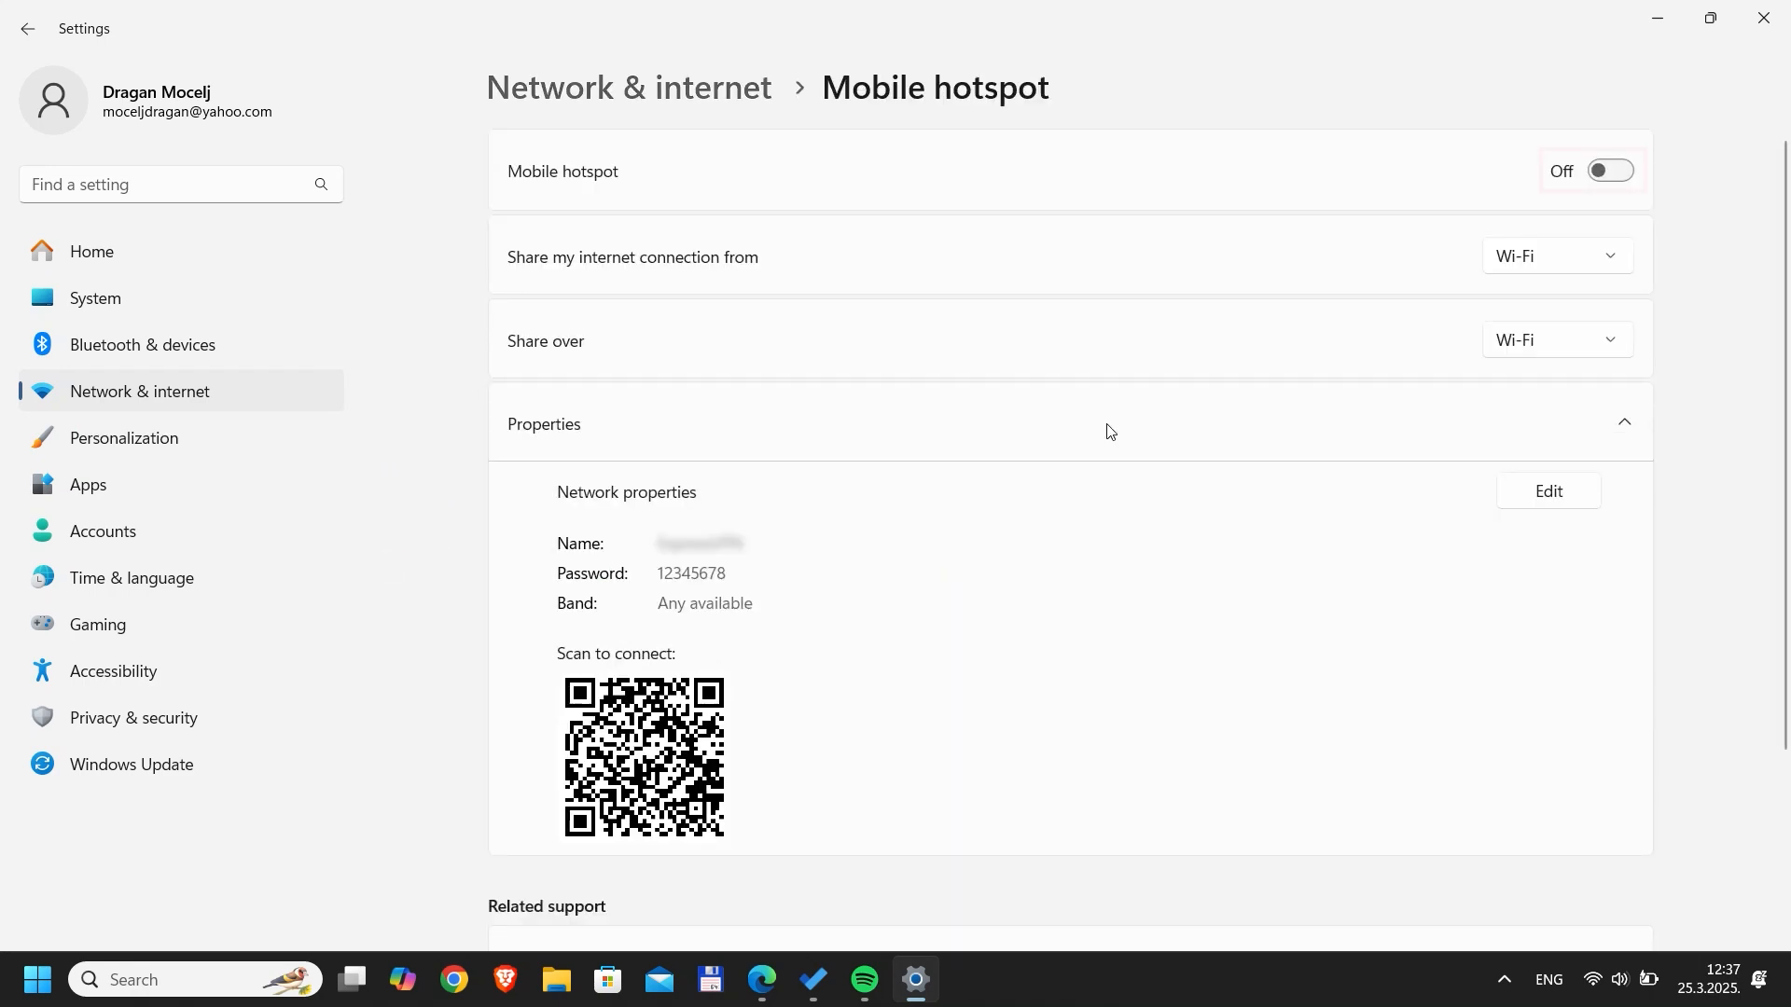
left_click(1608, 170)
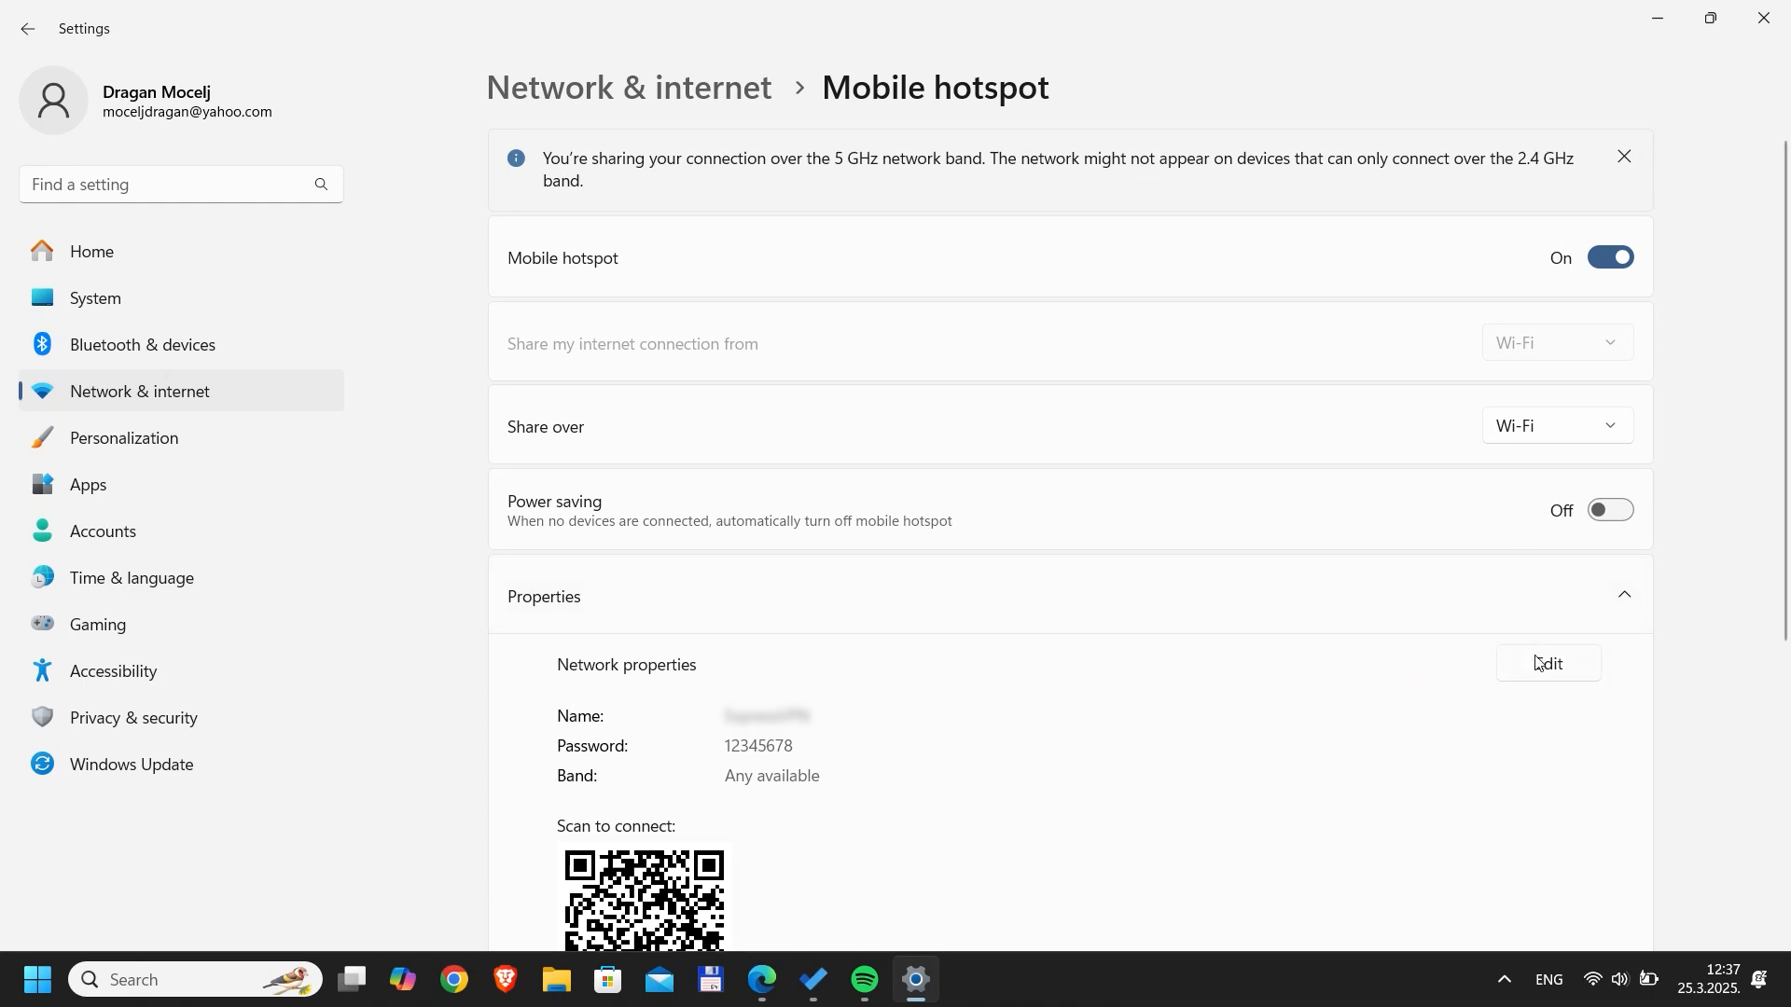
Rename the hotspot network to PIAVPN and save it.
left_click(1547, 664)
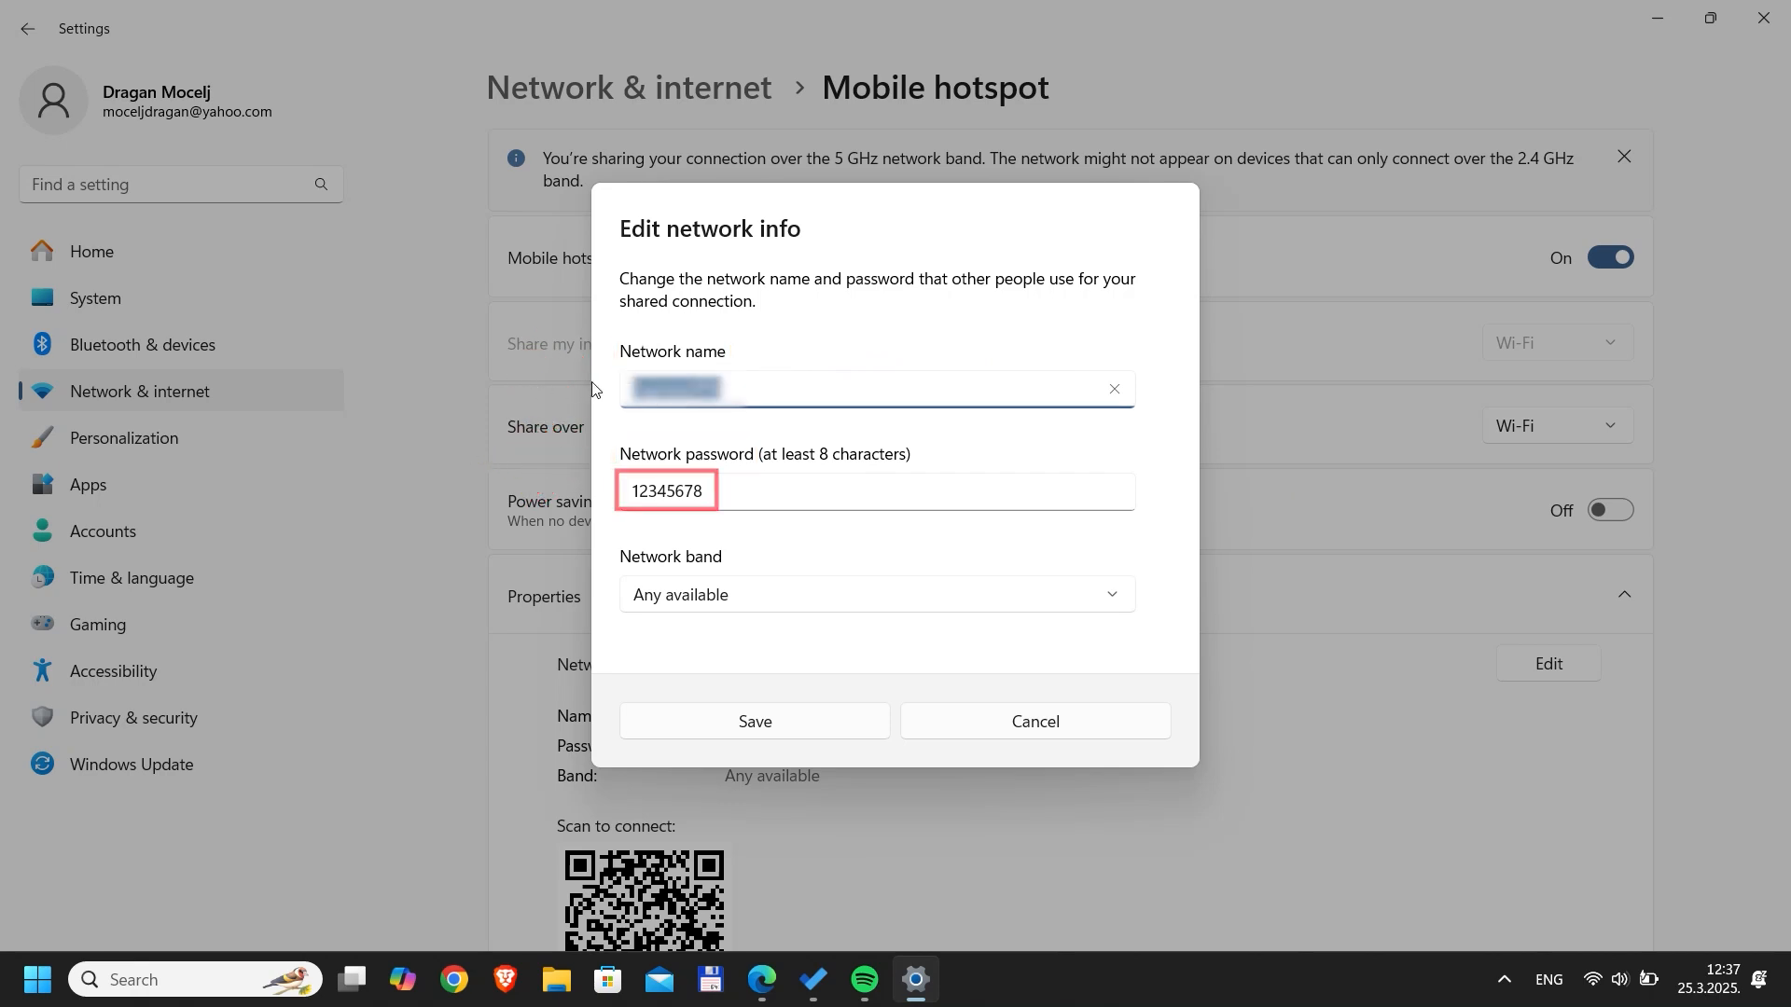
left_click(753, 721)
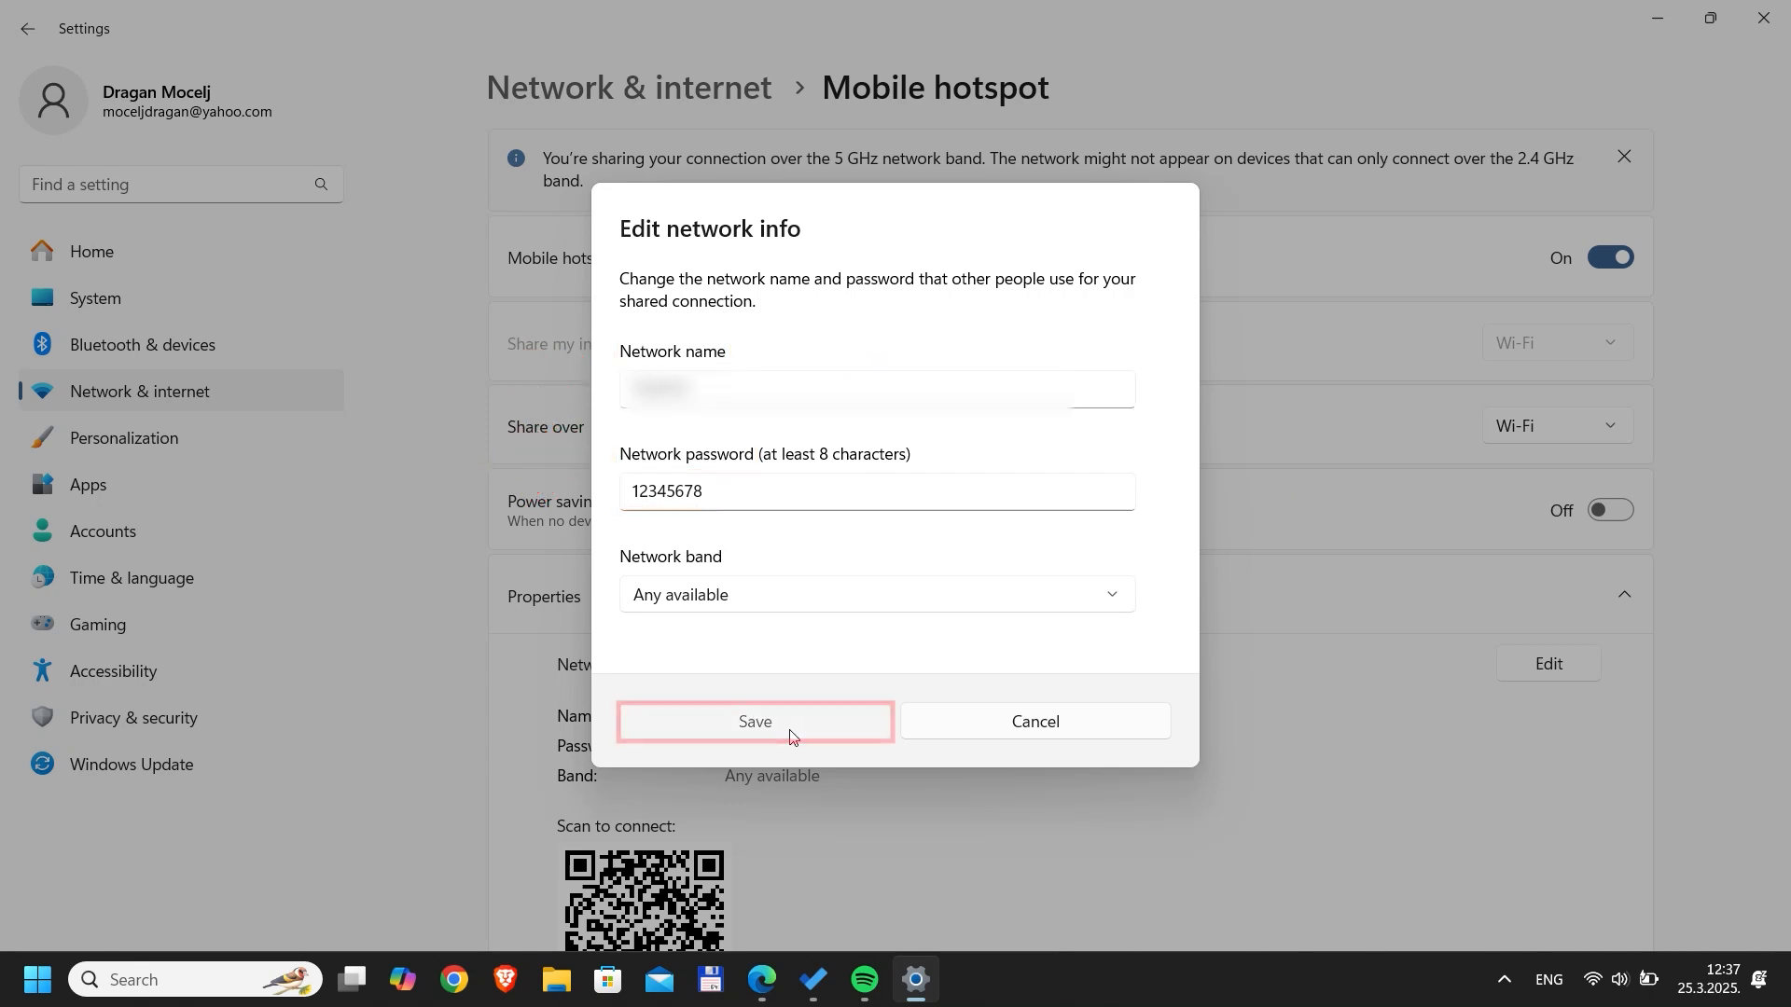
left_click(753, 721)
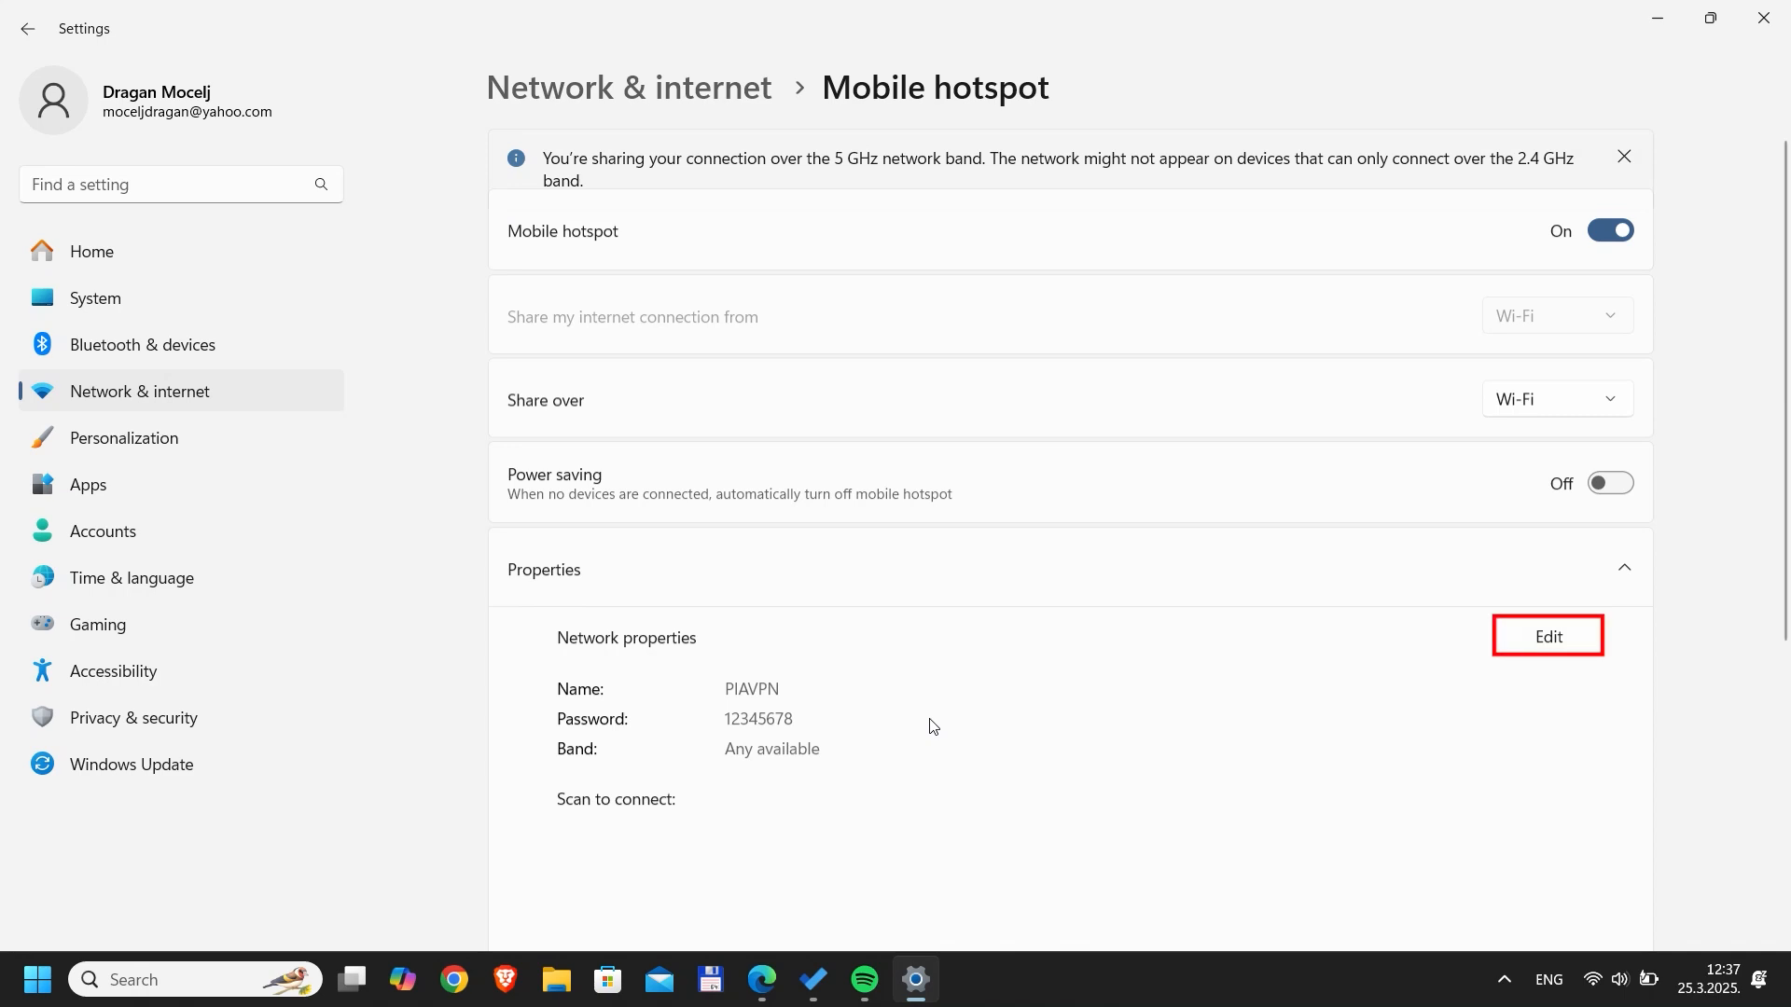
Set the hotspot band to 2.4 GHz, save, and return to Network & internet.
left_click(1546, 636)
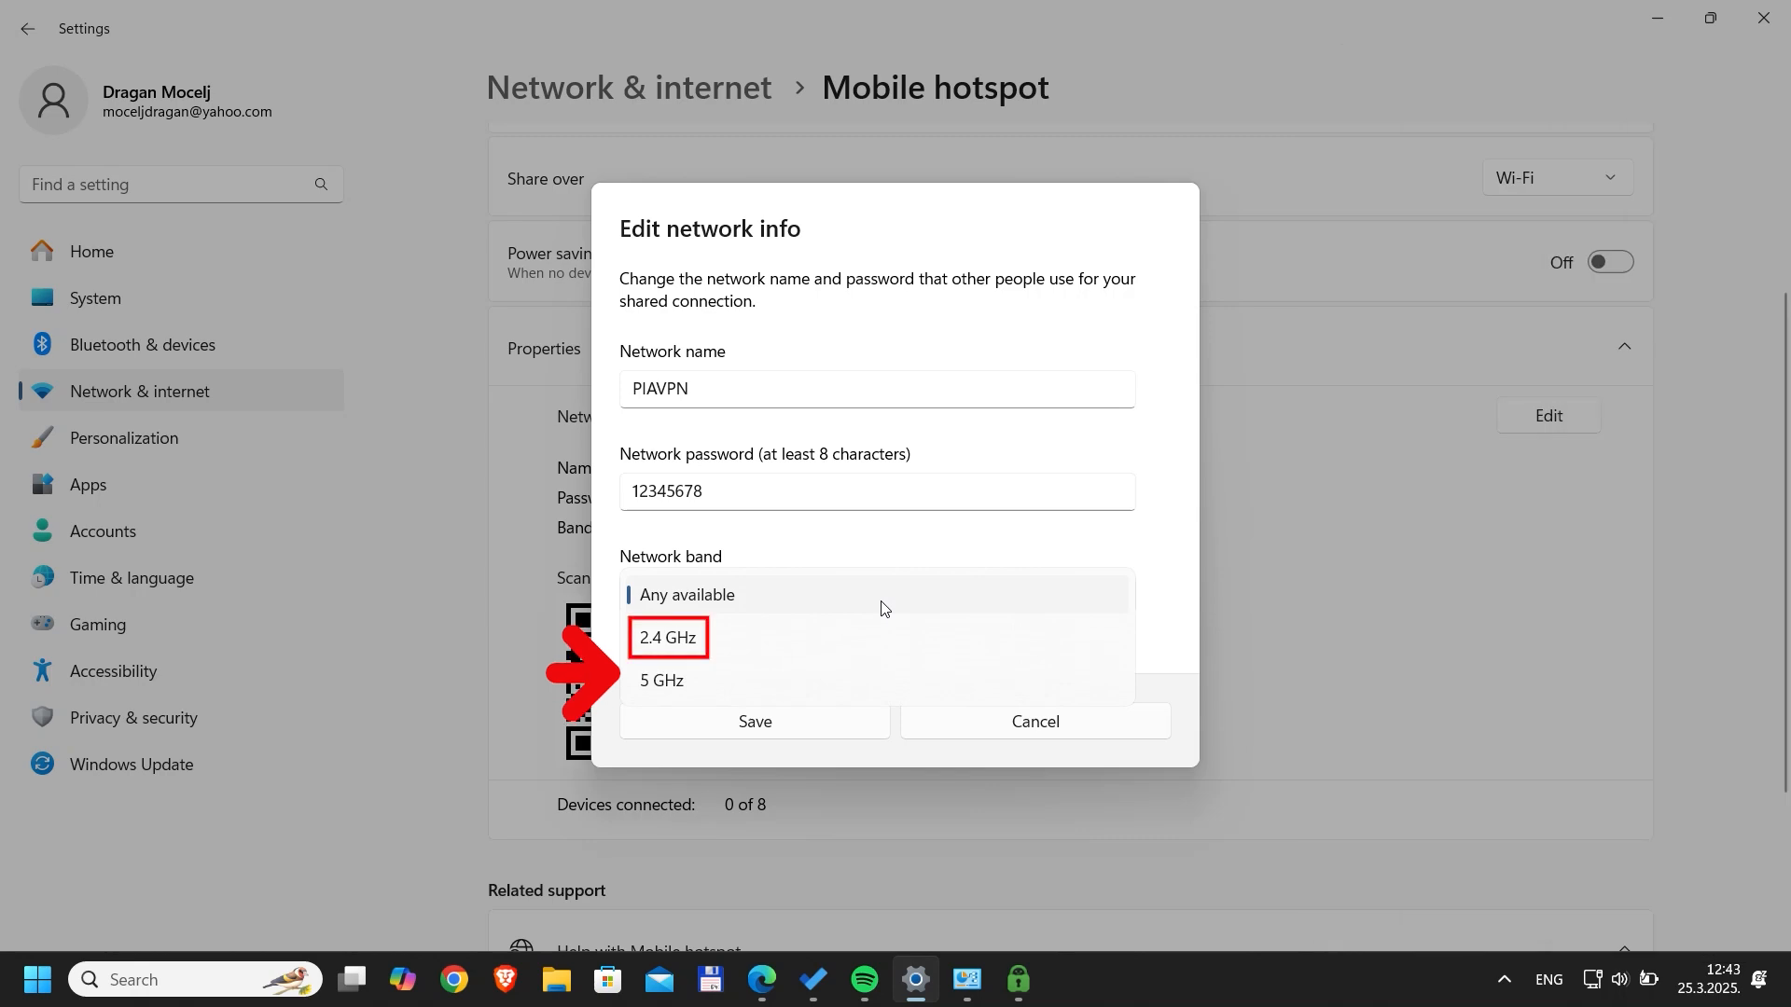
left_click(667, 636)
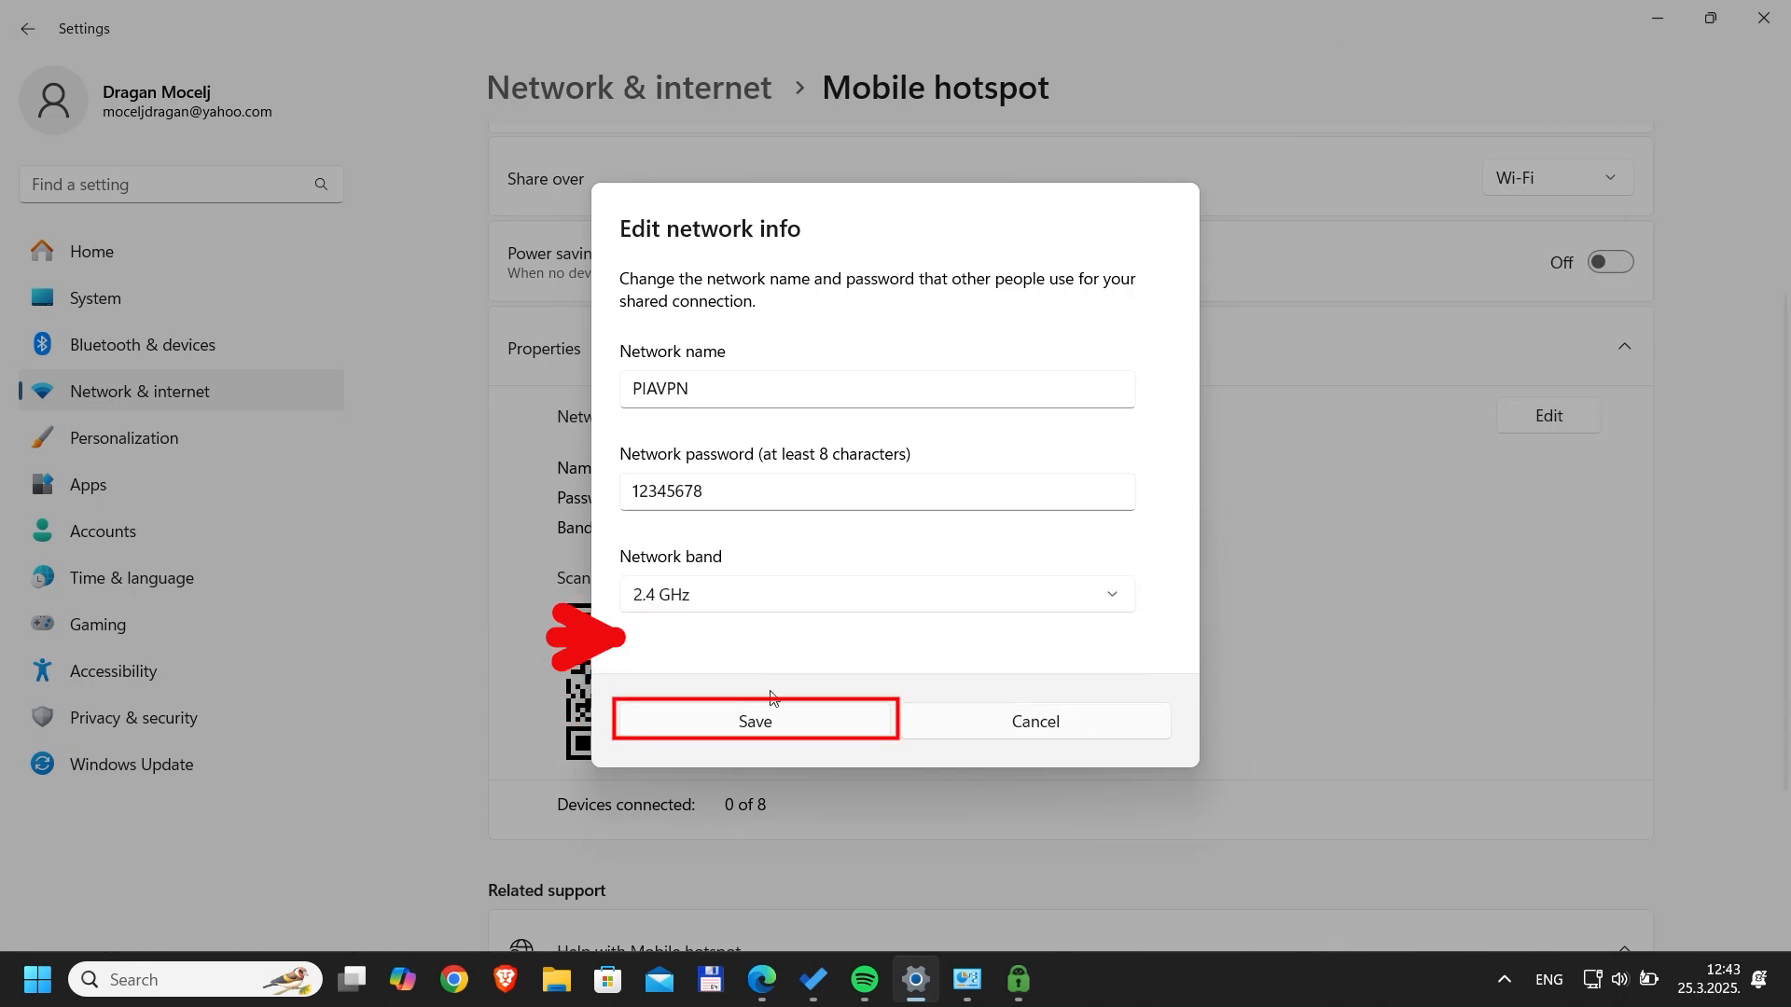
left_click(754, 721)
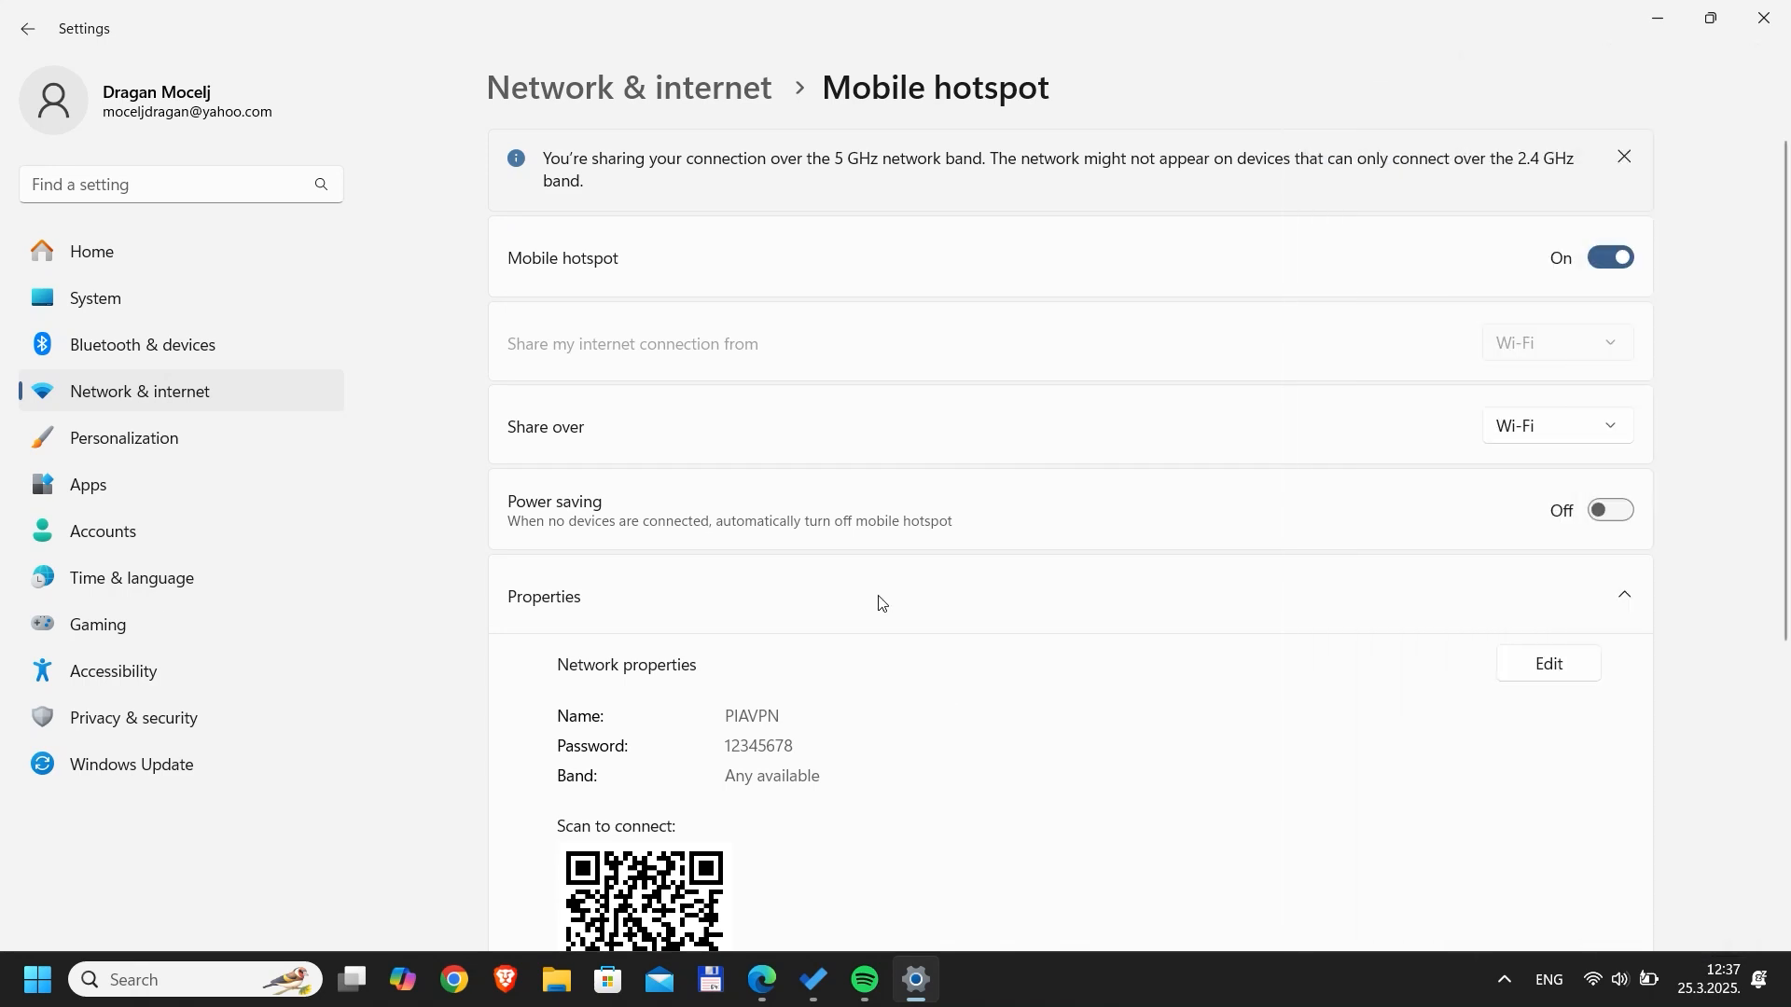
left_click(27, 29)
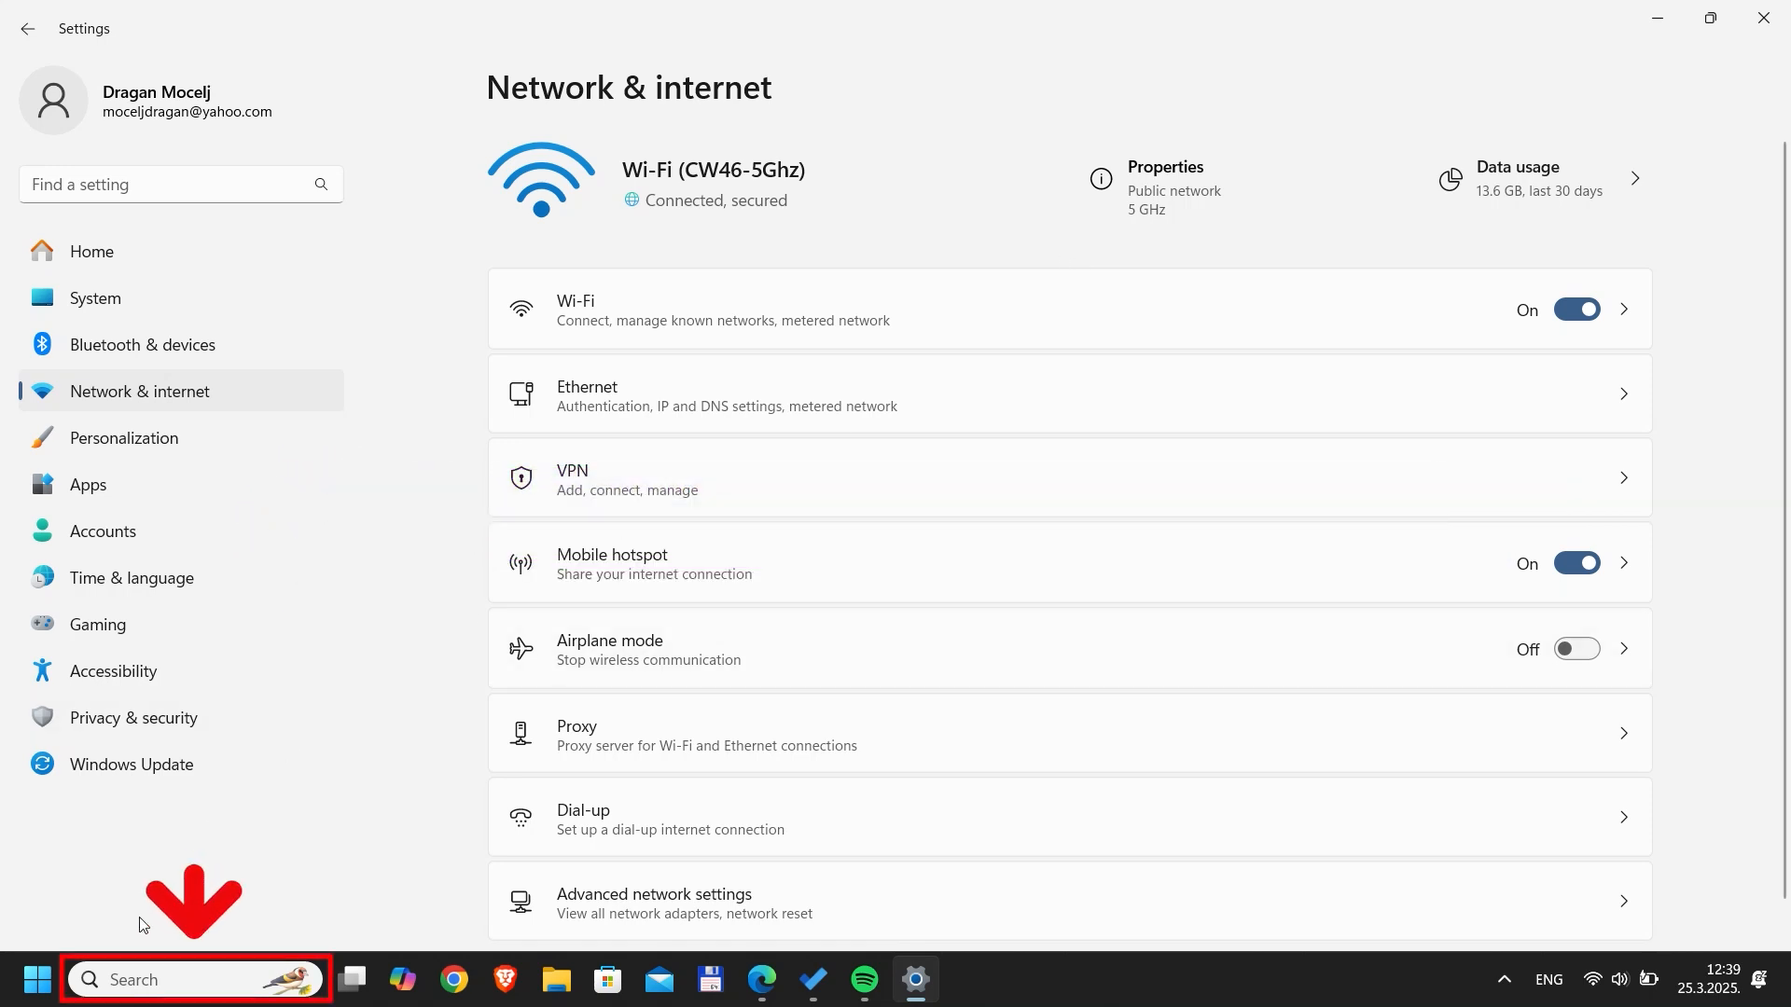
Search 'net' from the taskbar to reach View network connections.
left_click(194, 979)
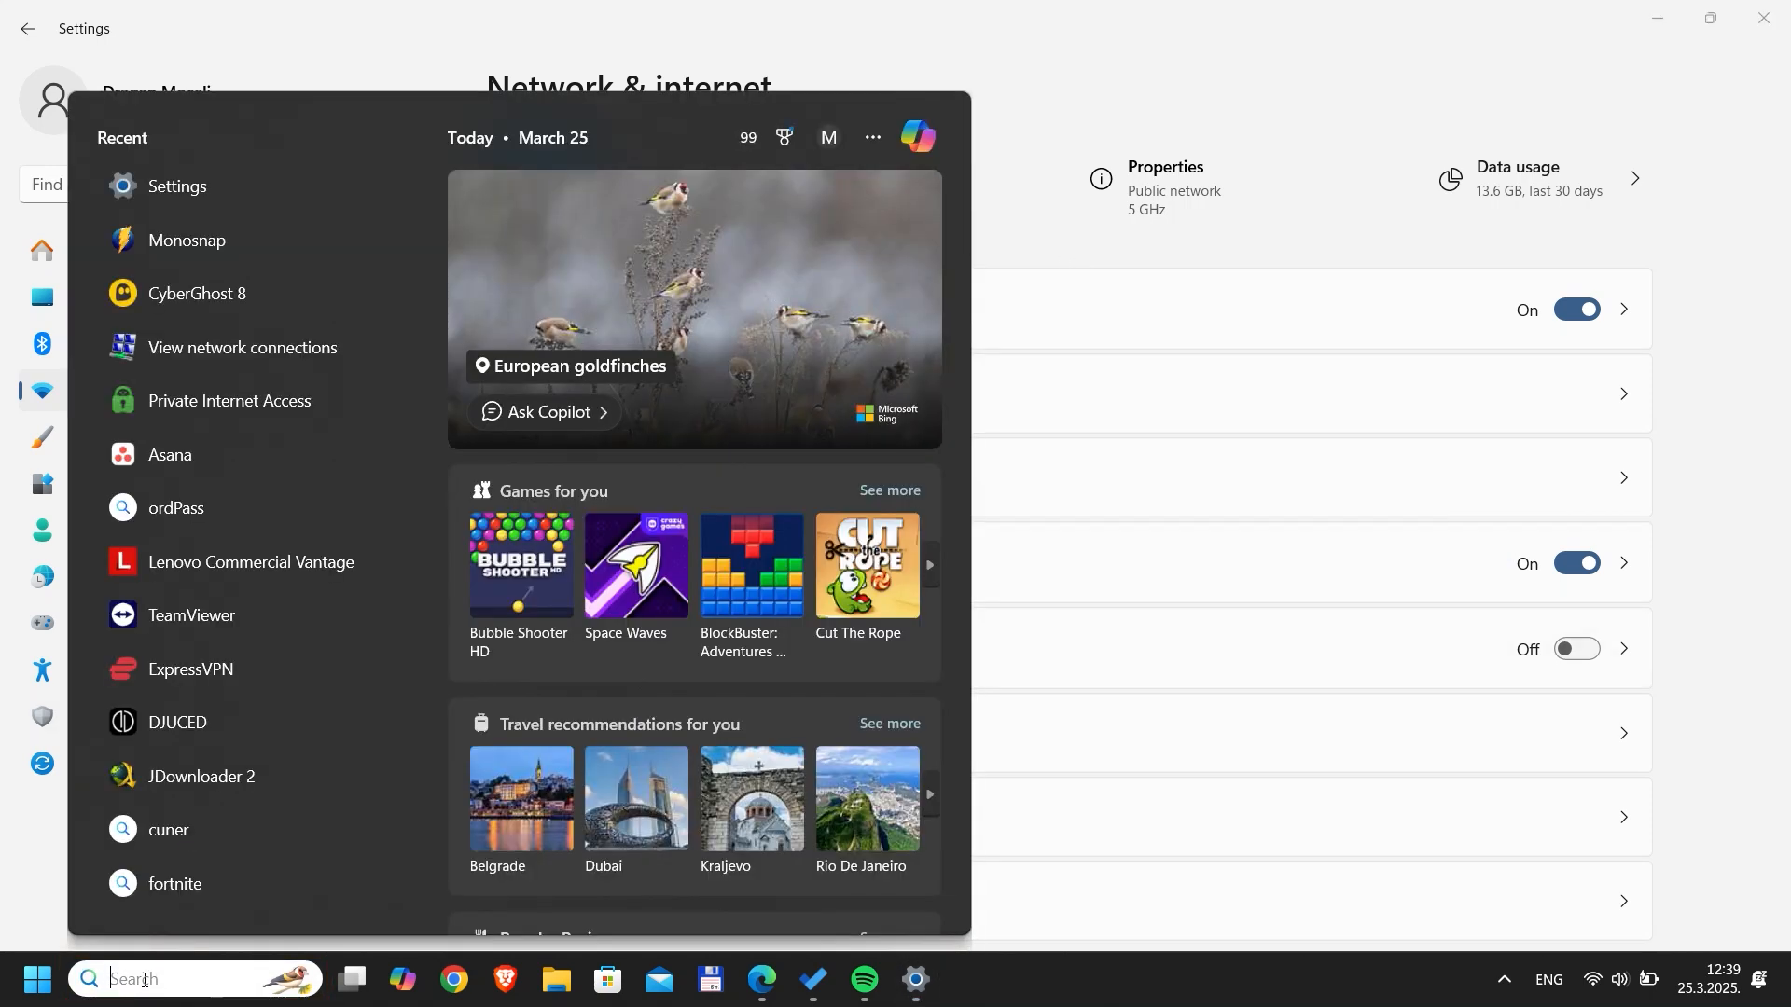
type("net")
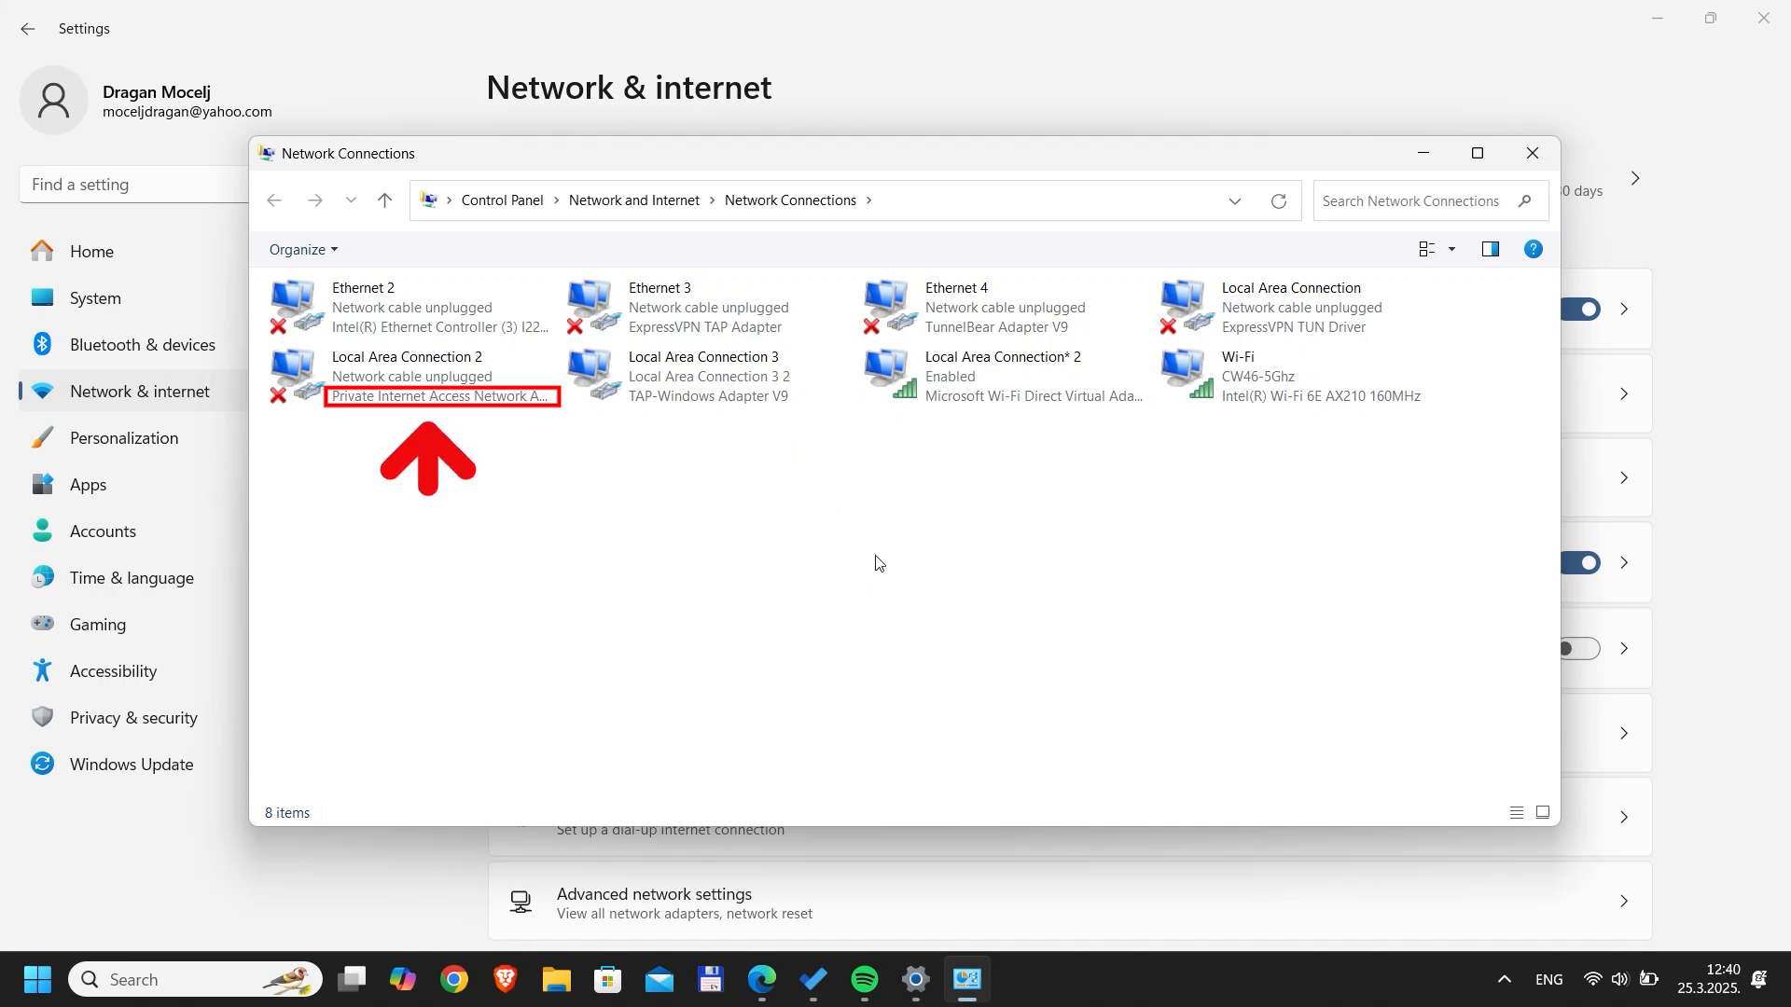
Share the Private Internet Access adapter's connection with Local Area Connection* 2.
left_click(412, 377)
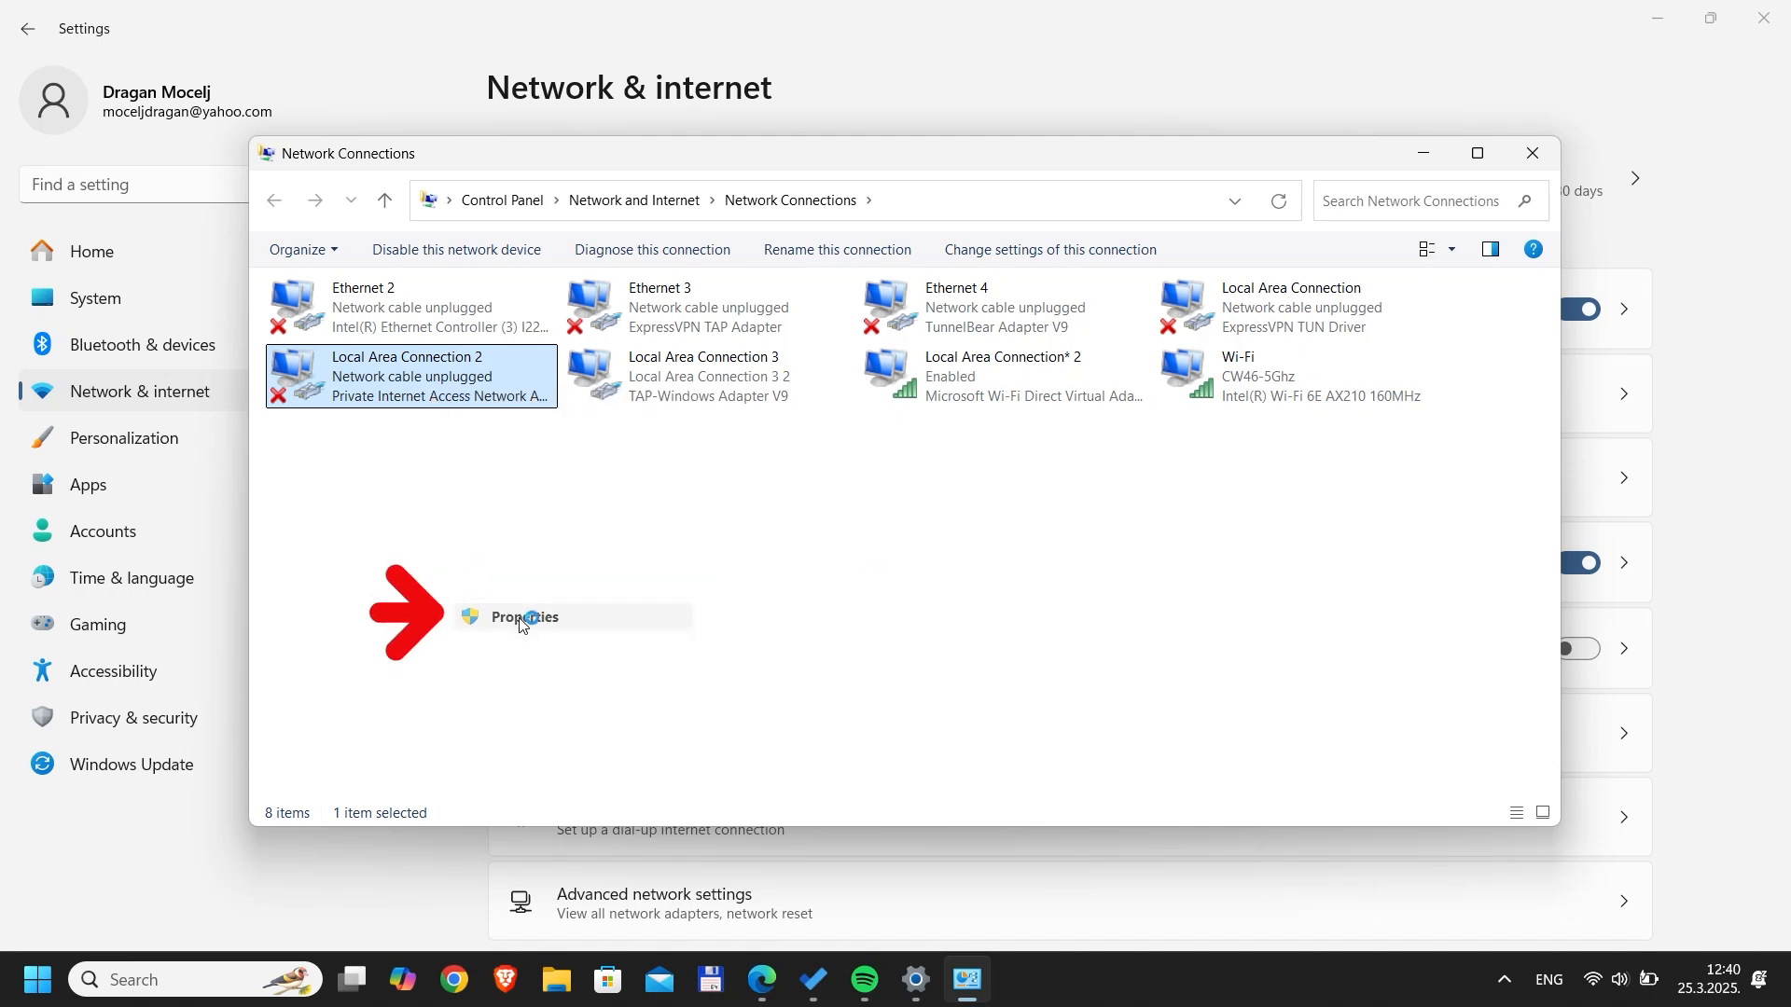
left_click(524, 617)
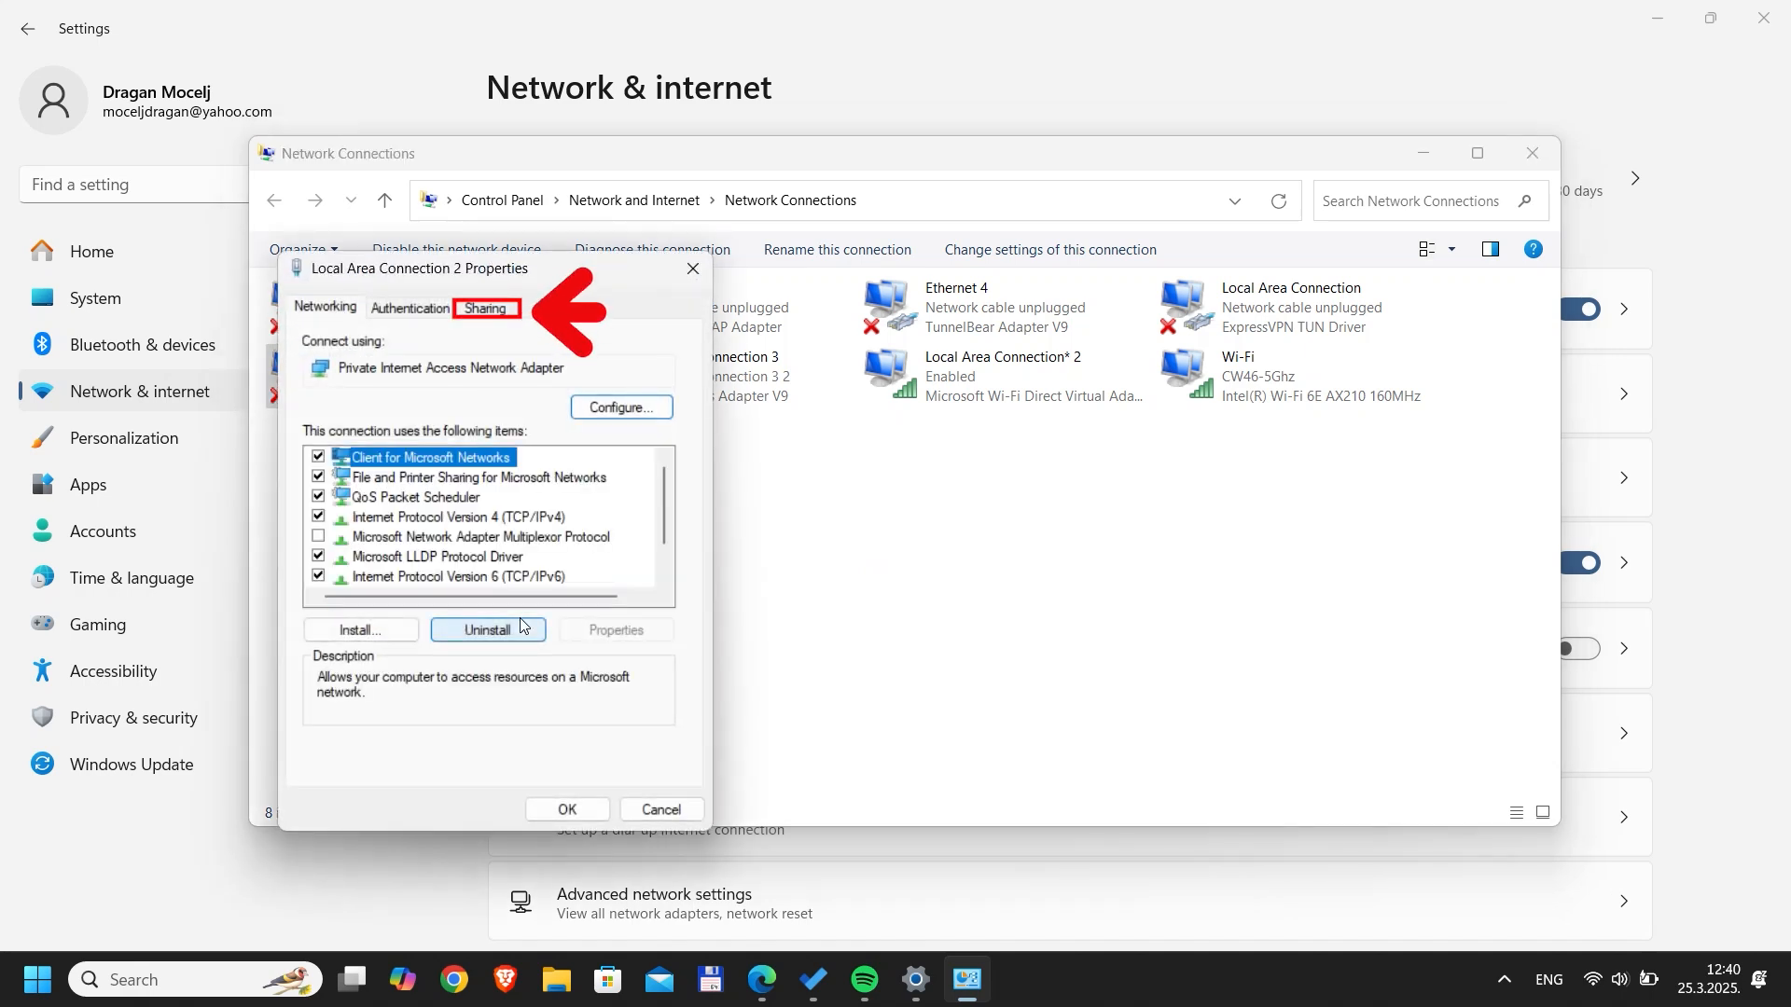
left_click(485, 307)
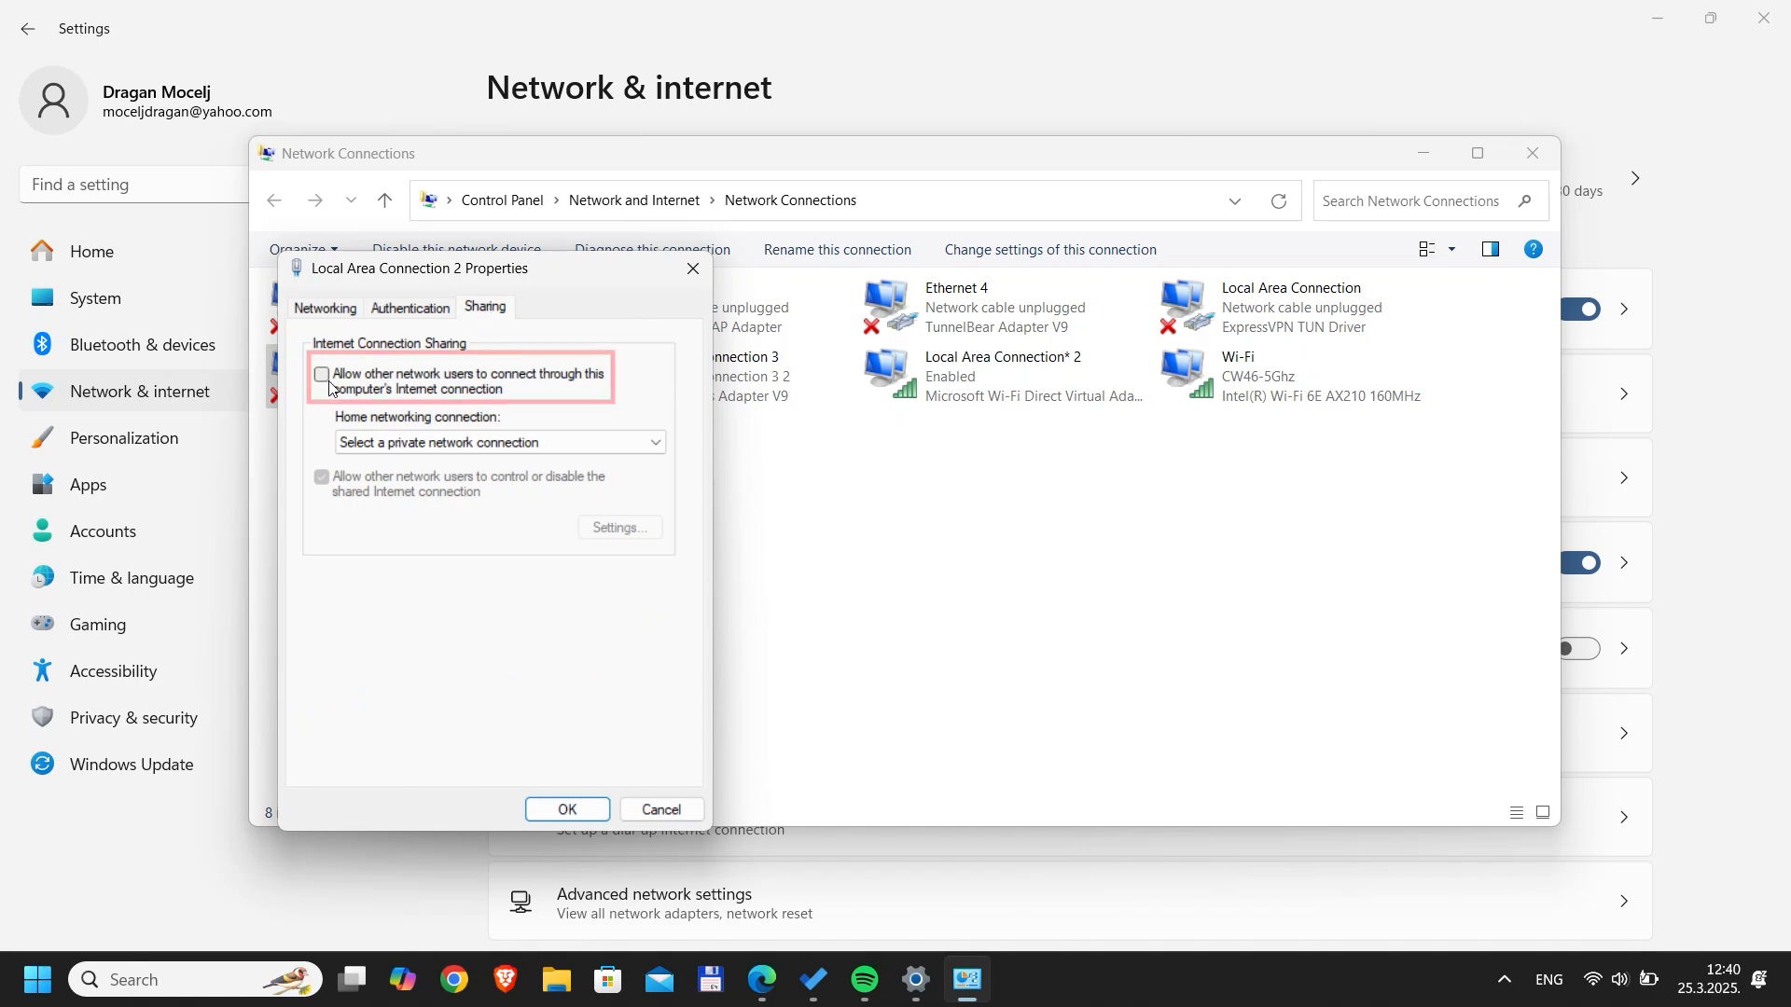
left_click(324, 375)
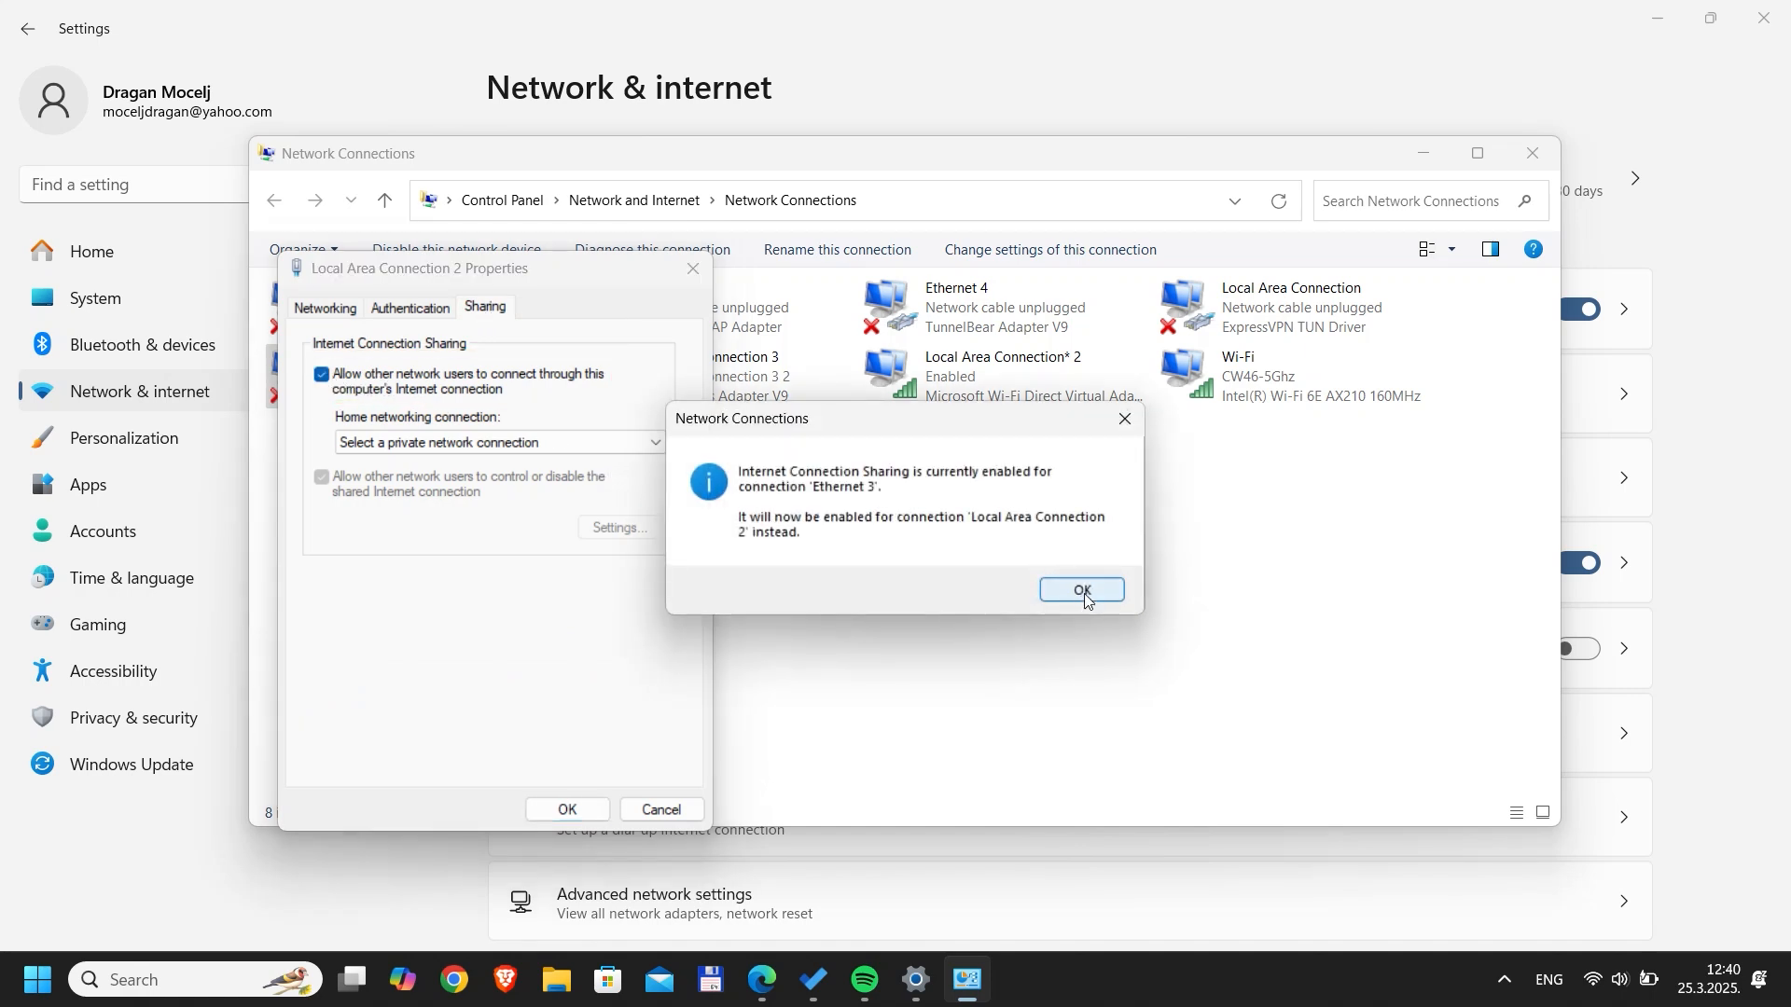
left_click(1080, 589)
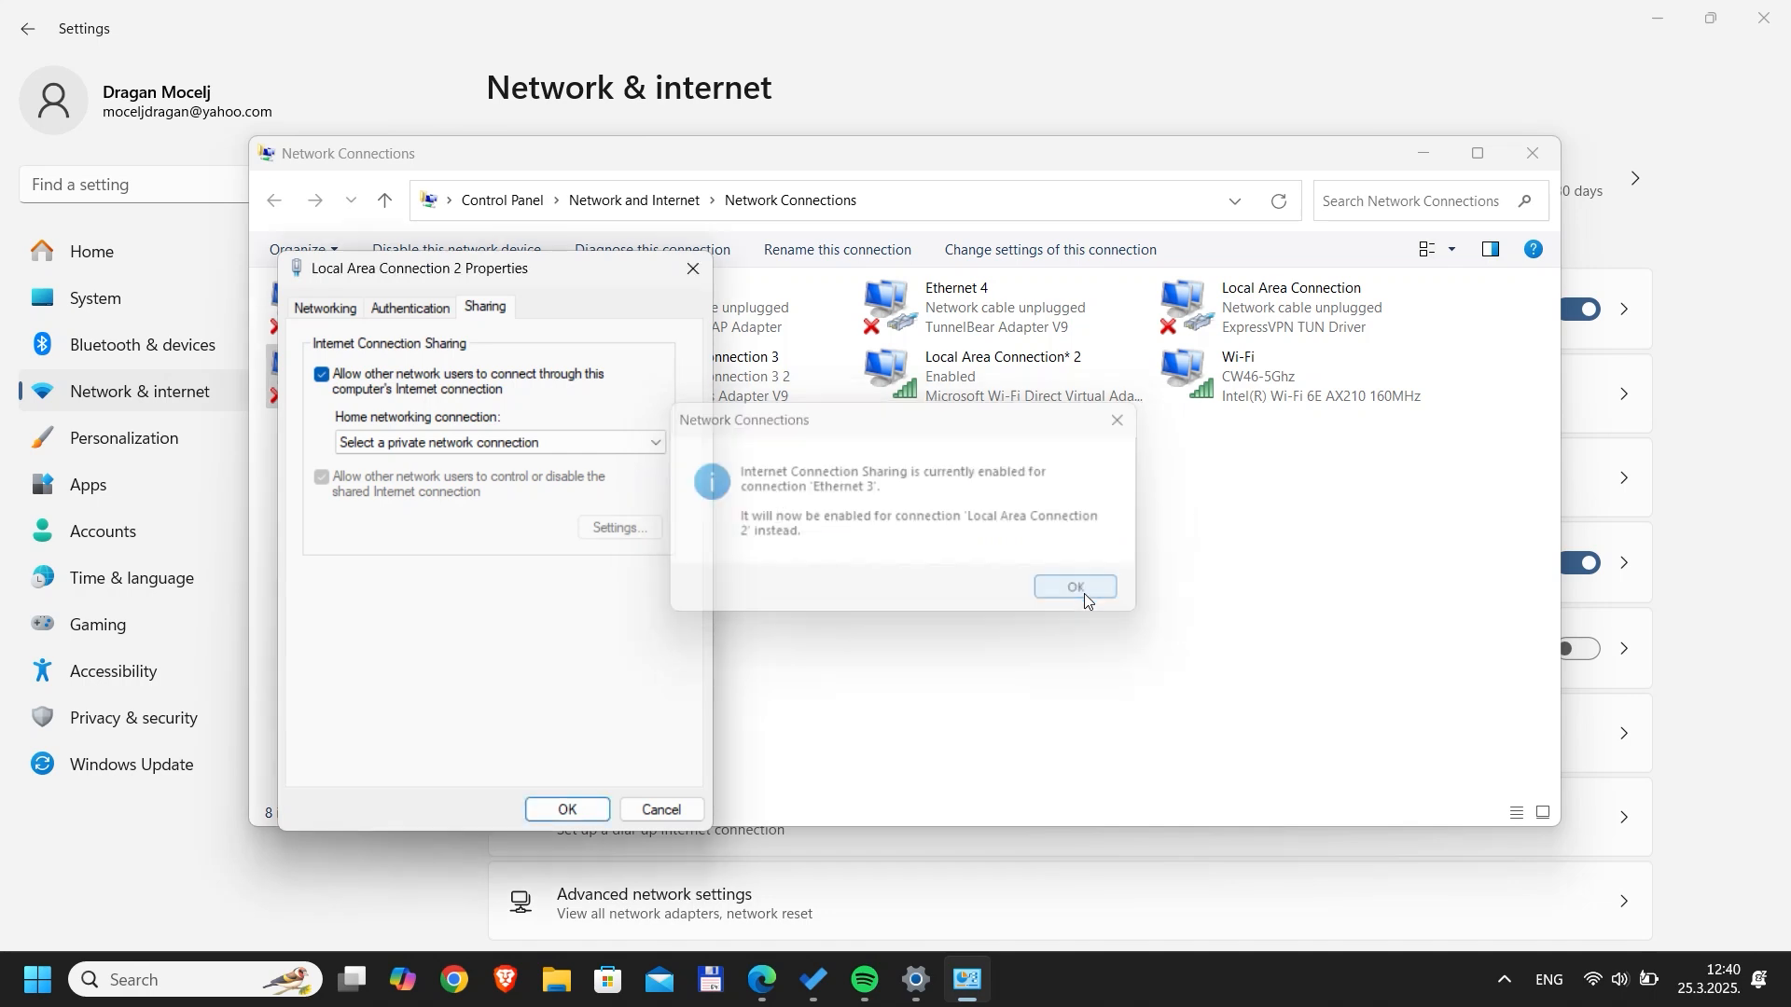
left_click(1074, 586)
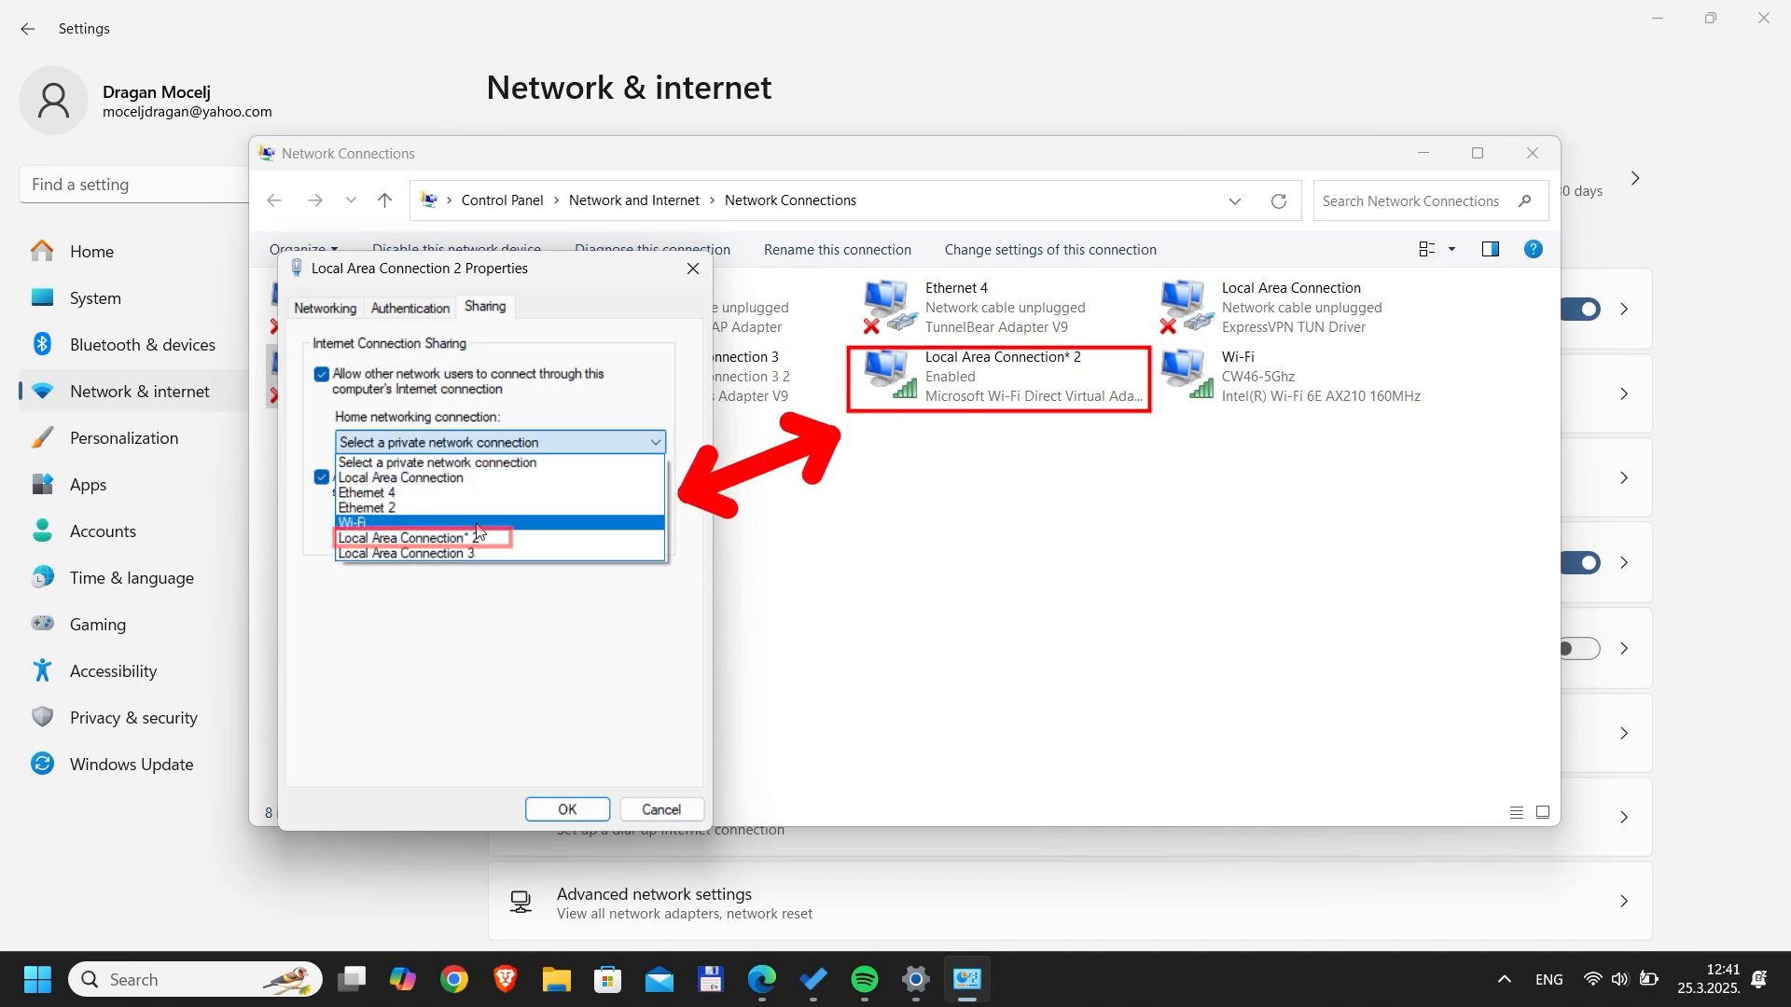
left_click(423, 538)
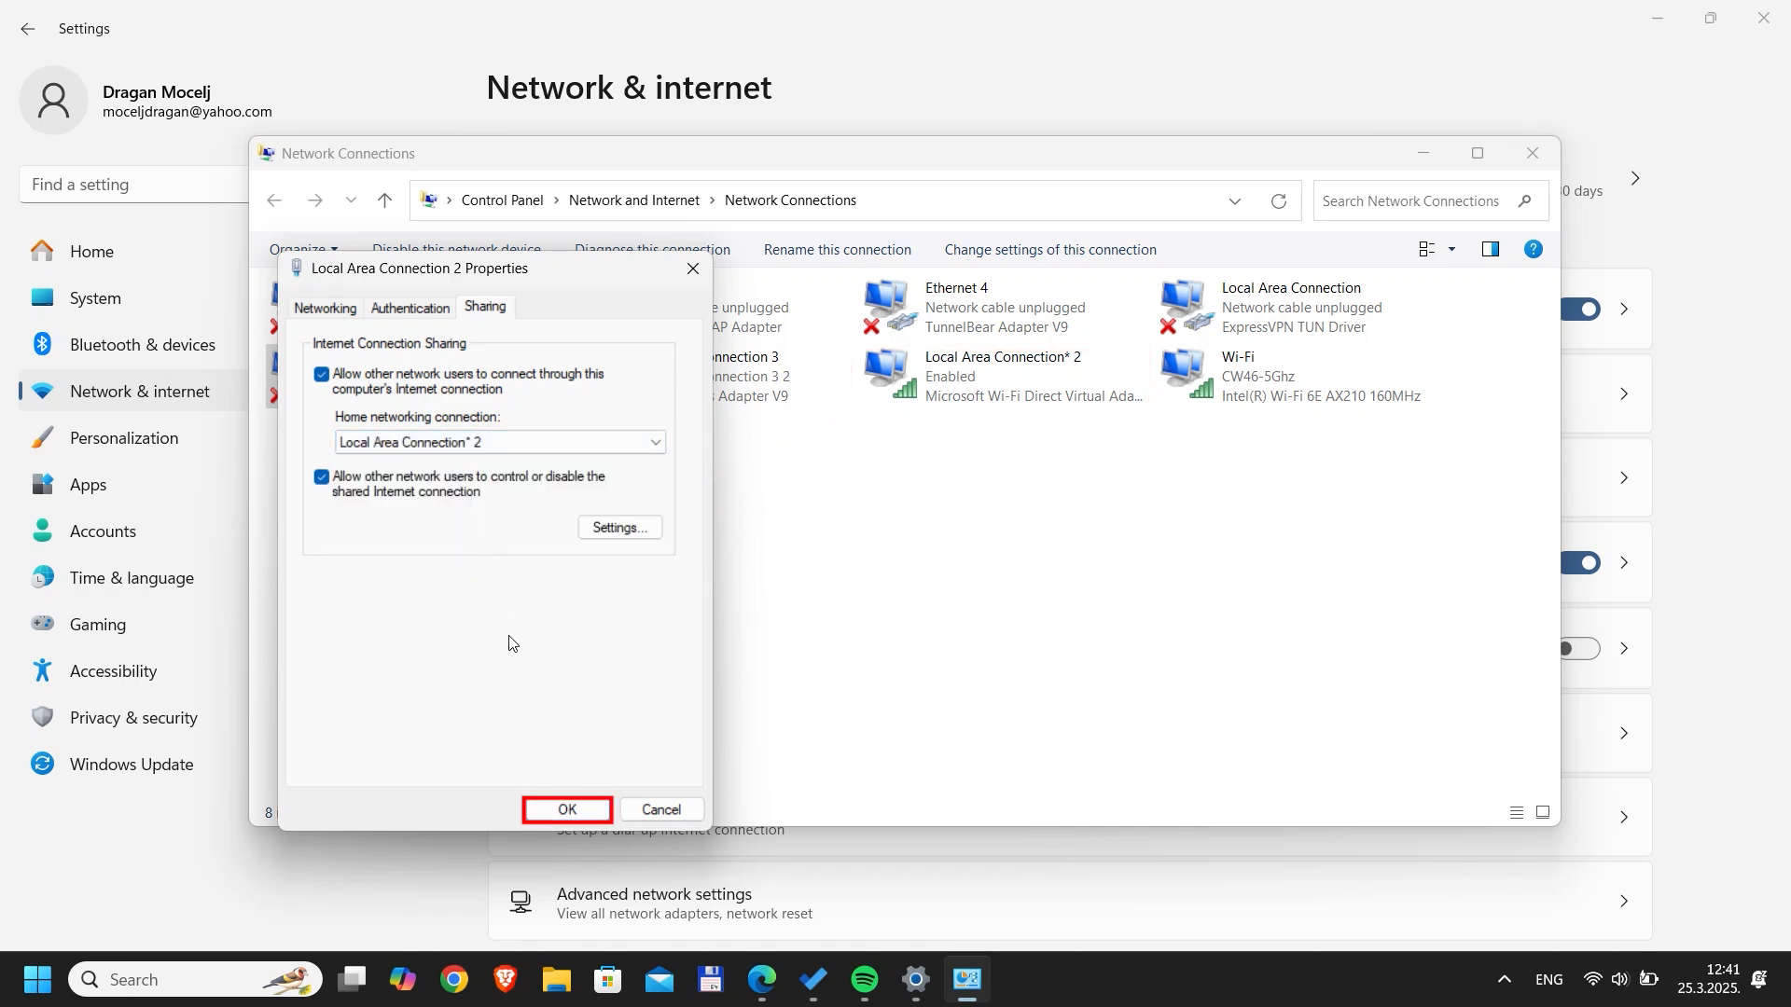
left_click(566, 810)
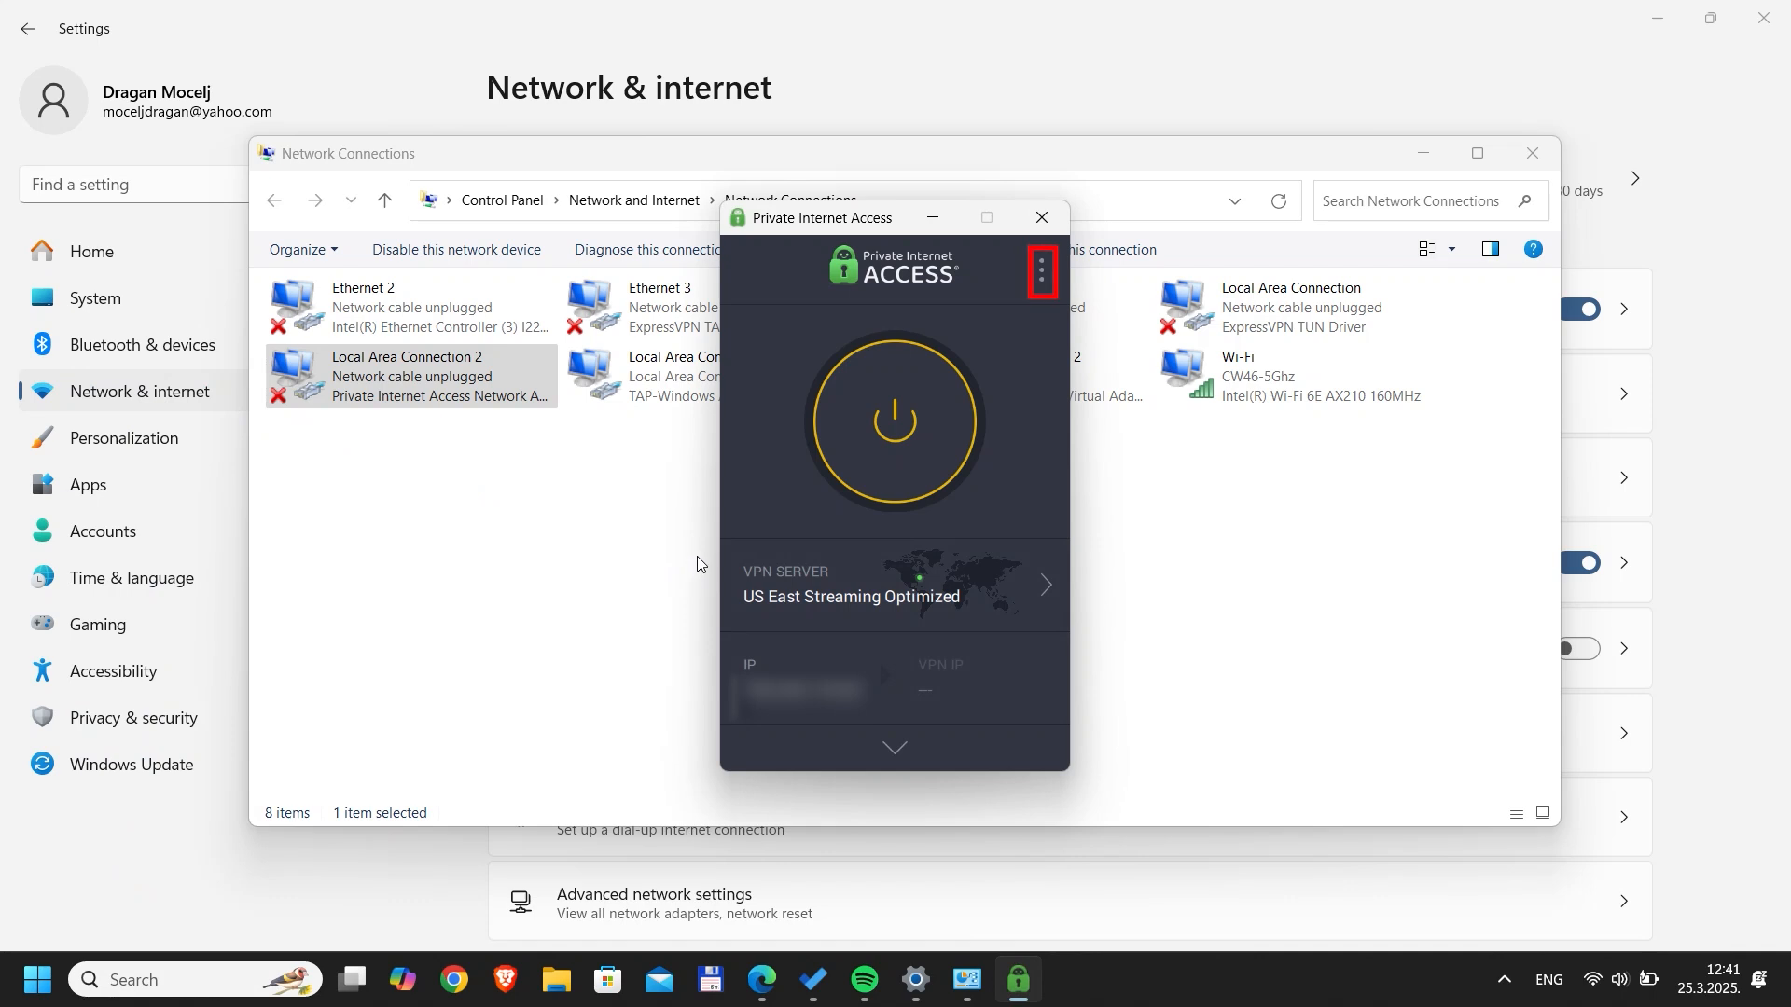
Open Settings from the Private Internet Access three-dot menu.
left_click(1039, 271)
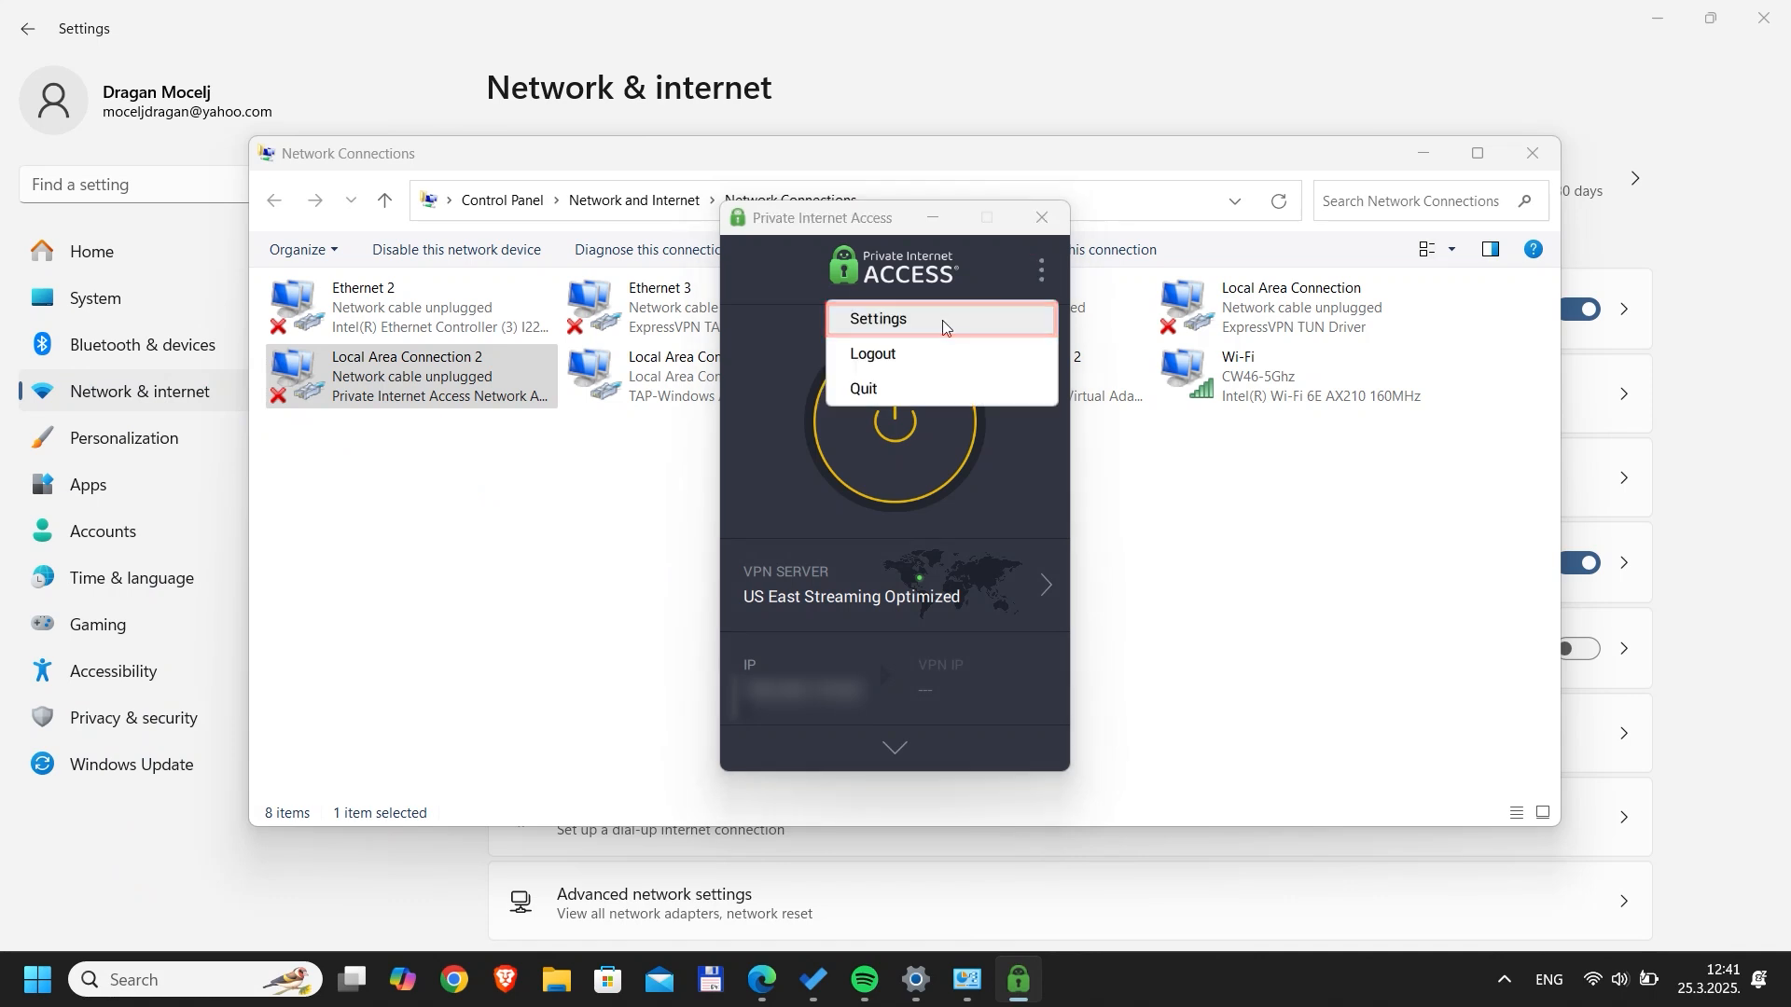
left_click(876, 319)
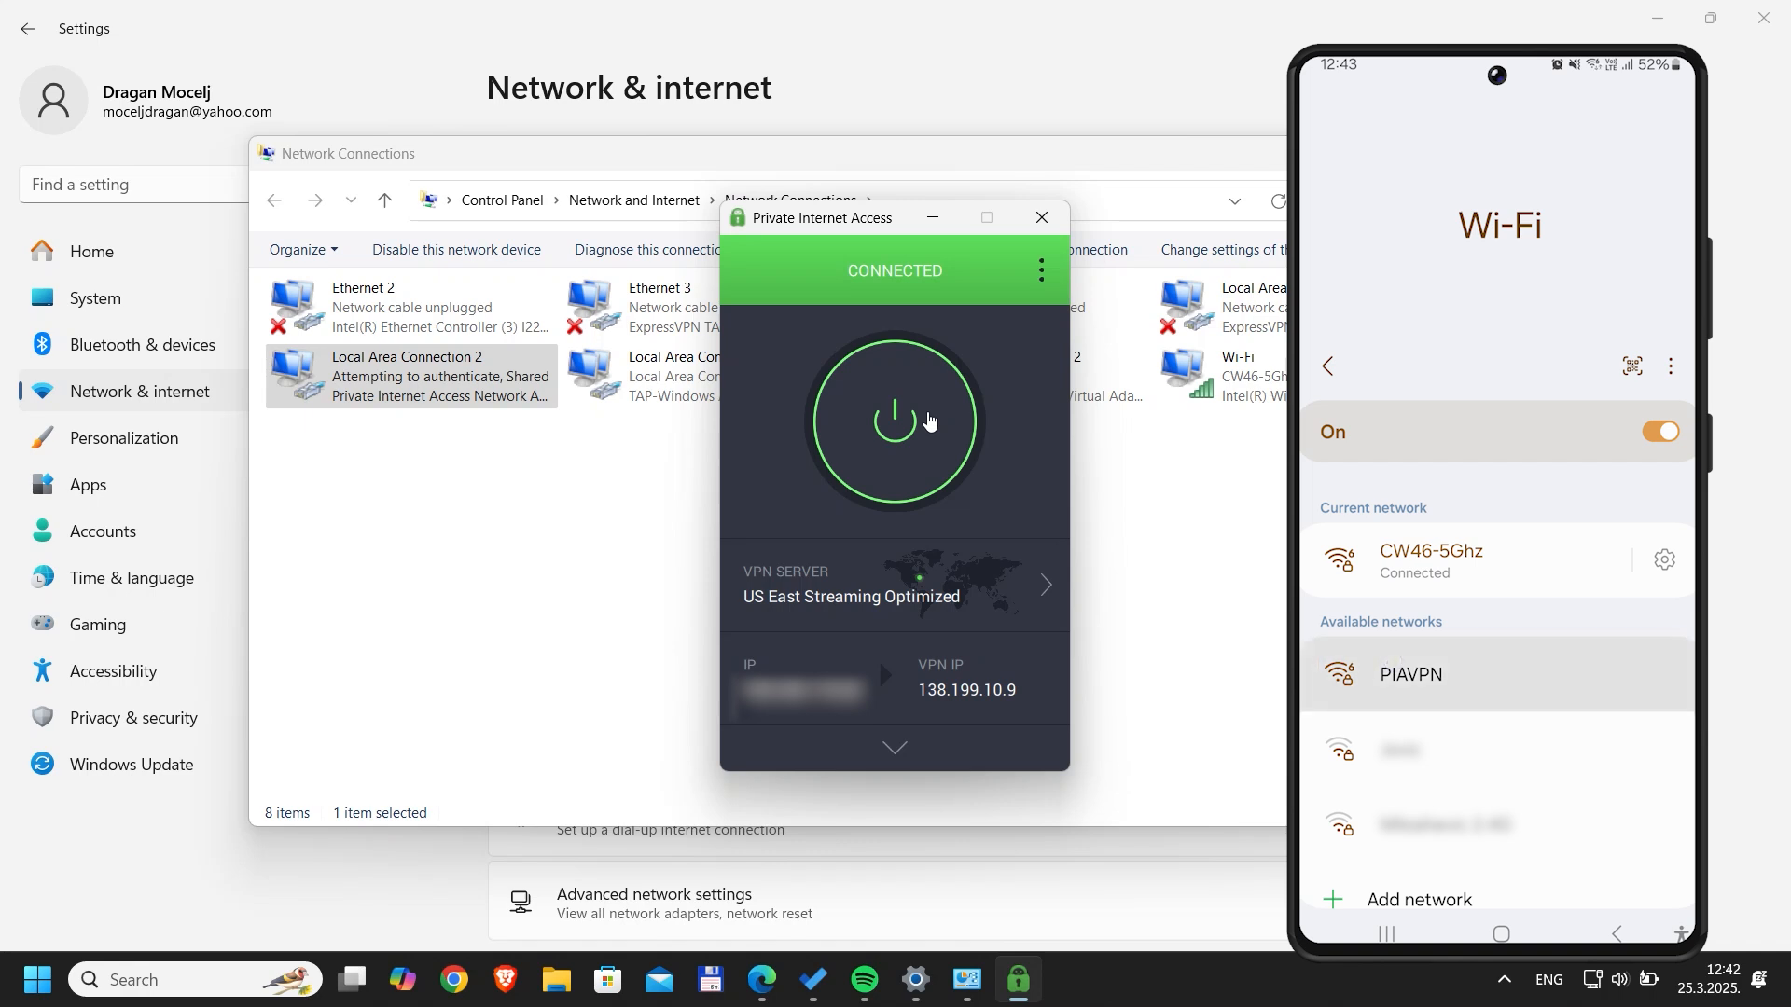
Connect the phone to PIAVPN and open the What Is My IP Address result.
left_click(1409, 674)
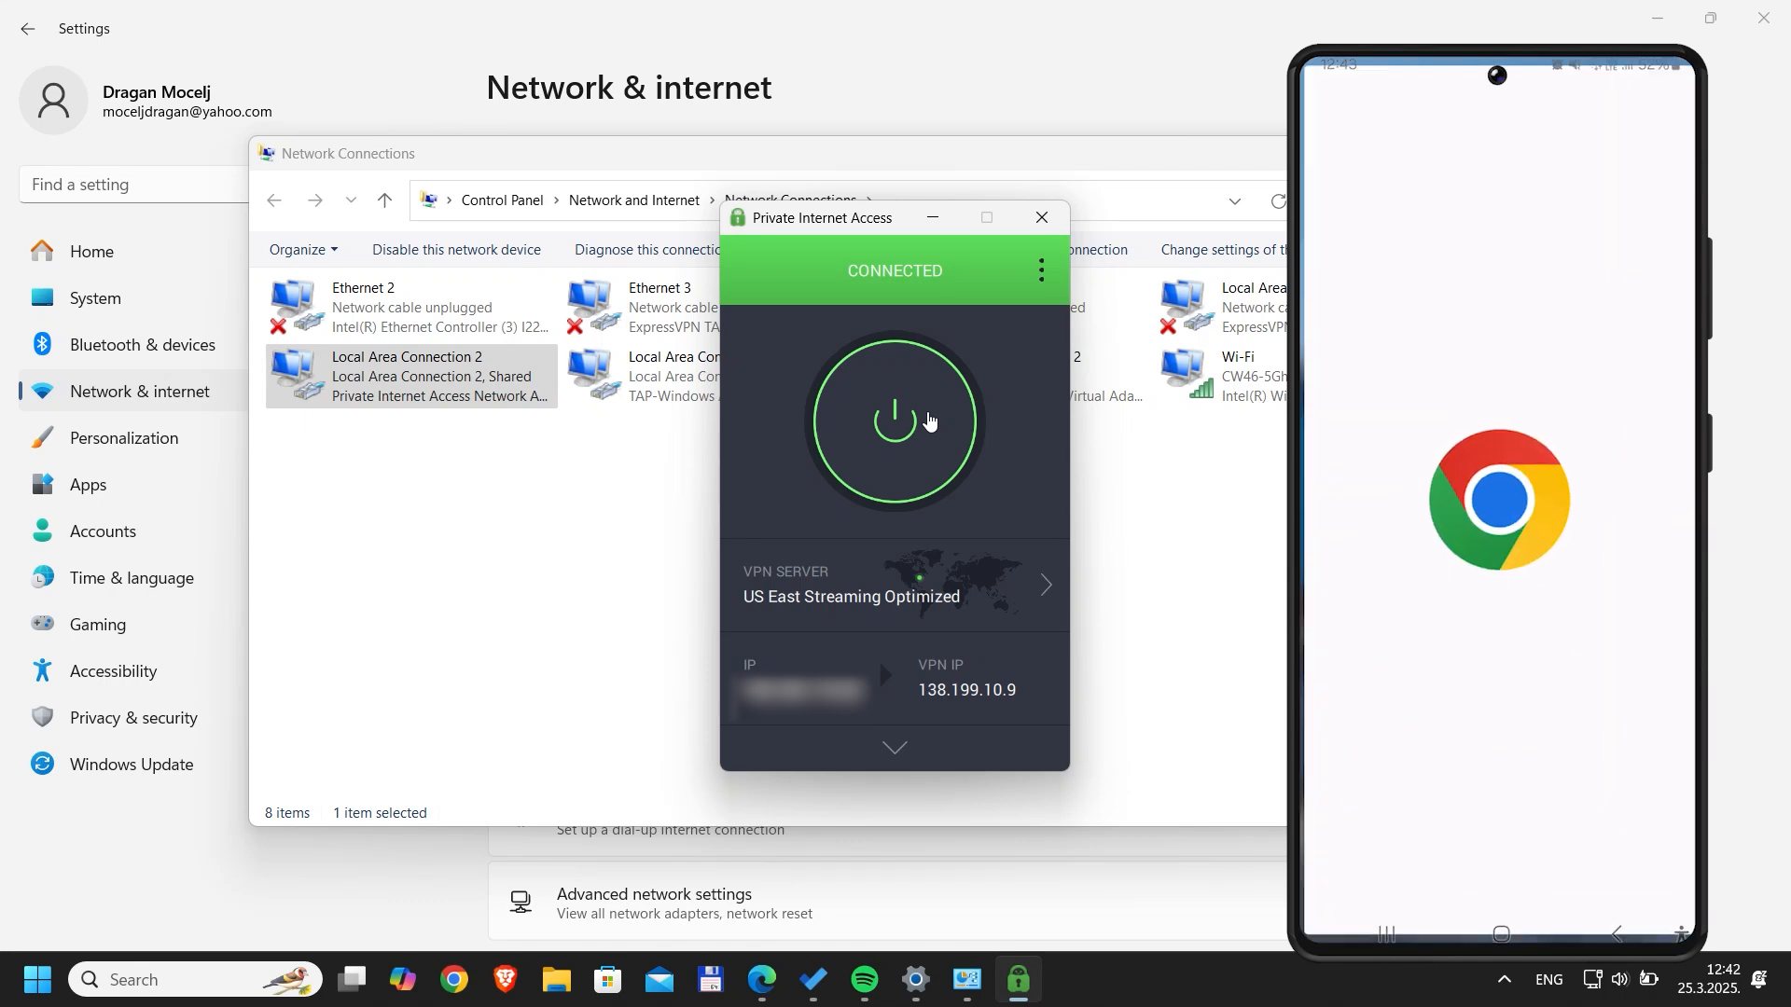
left_click(1495, 498)
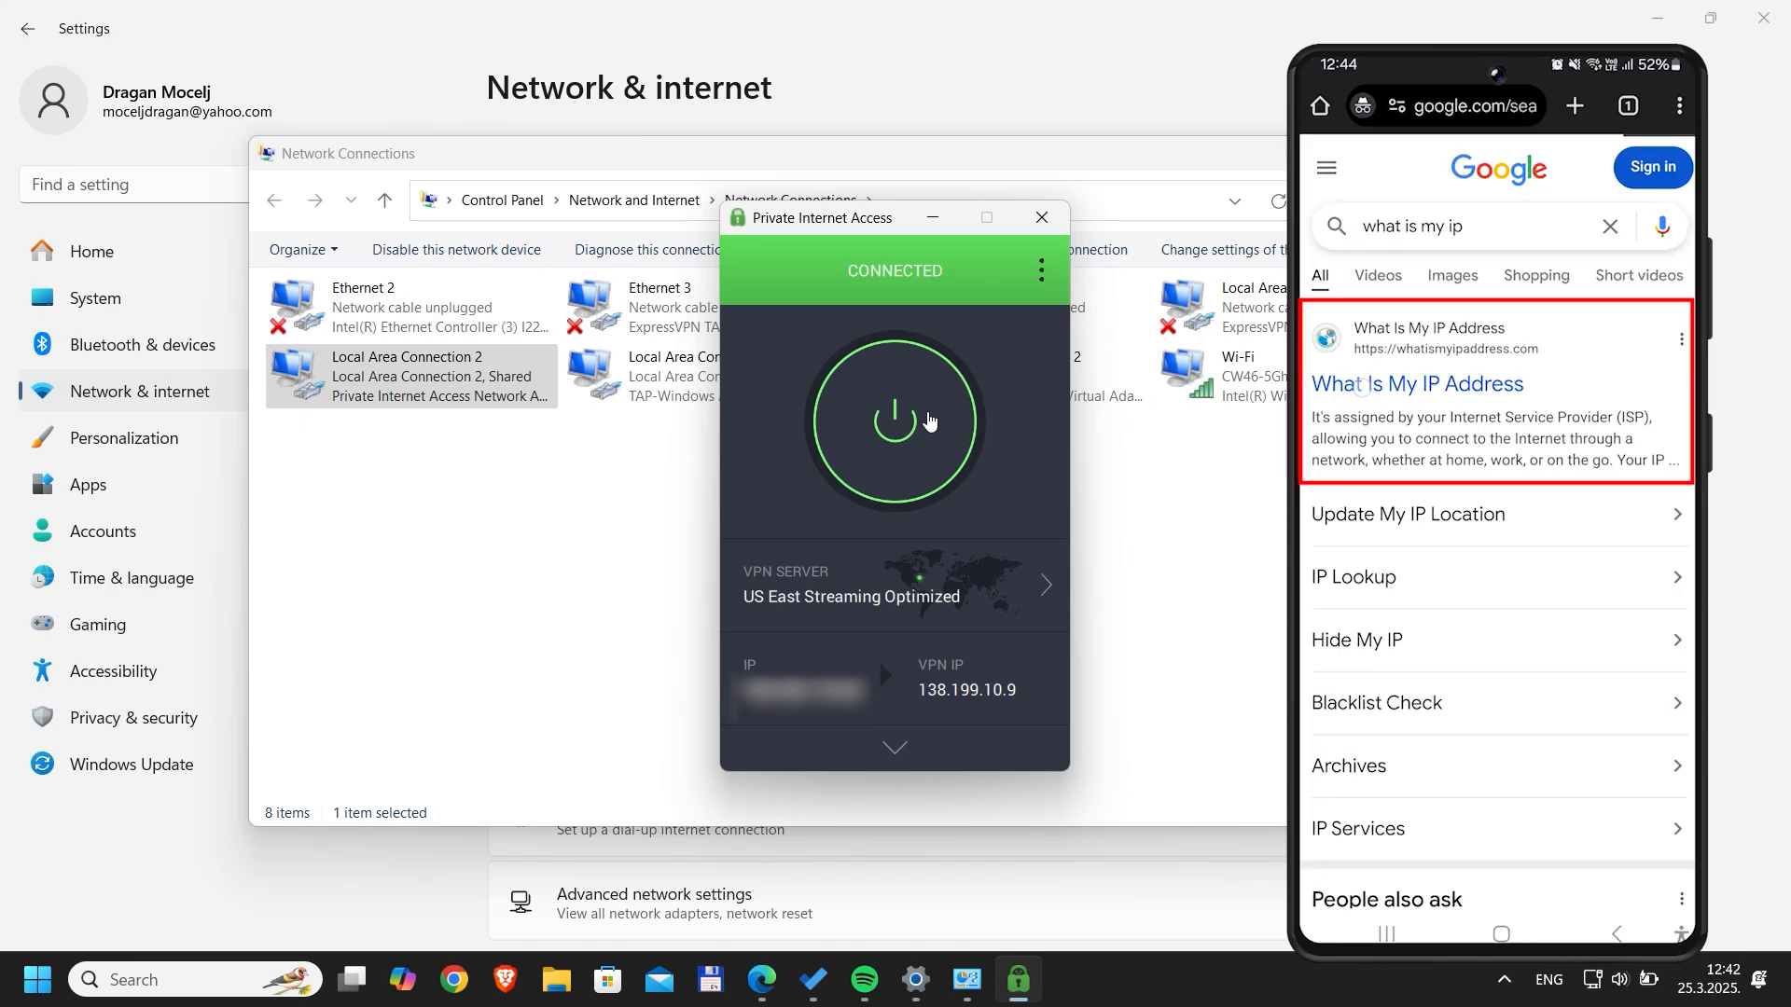
left_click(1416, 385)
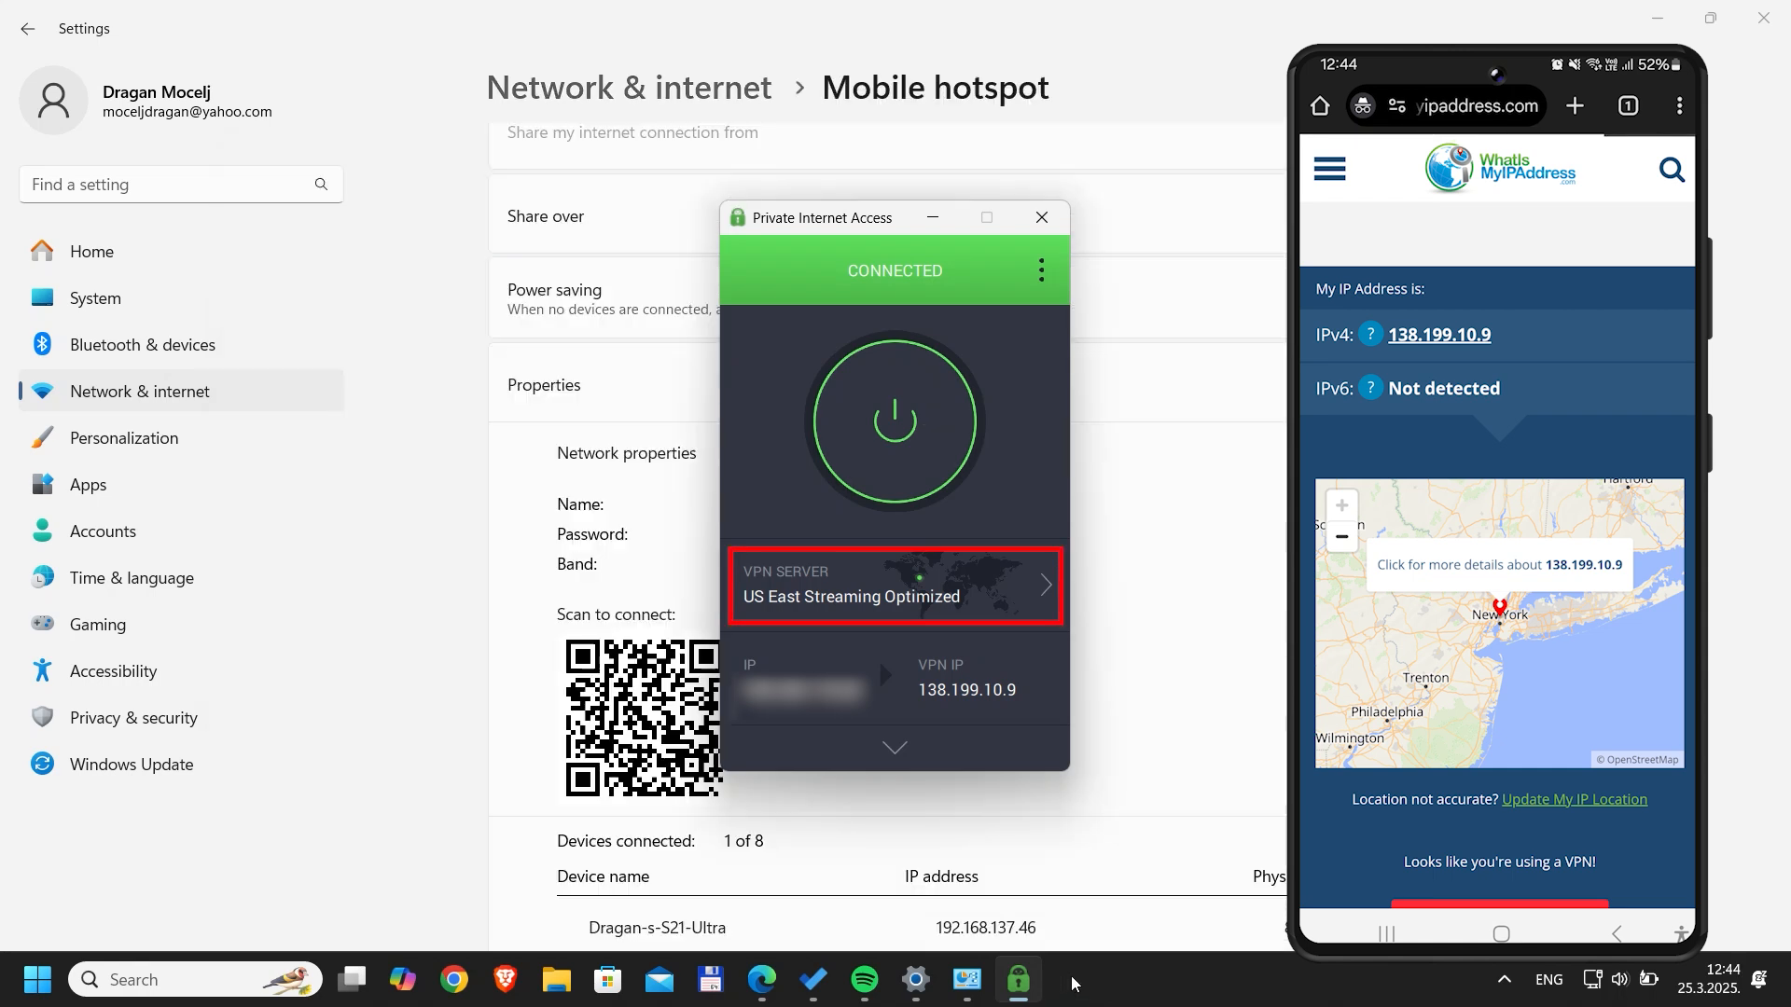
mouse_move(1024, 595)
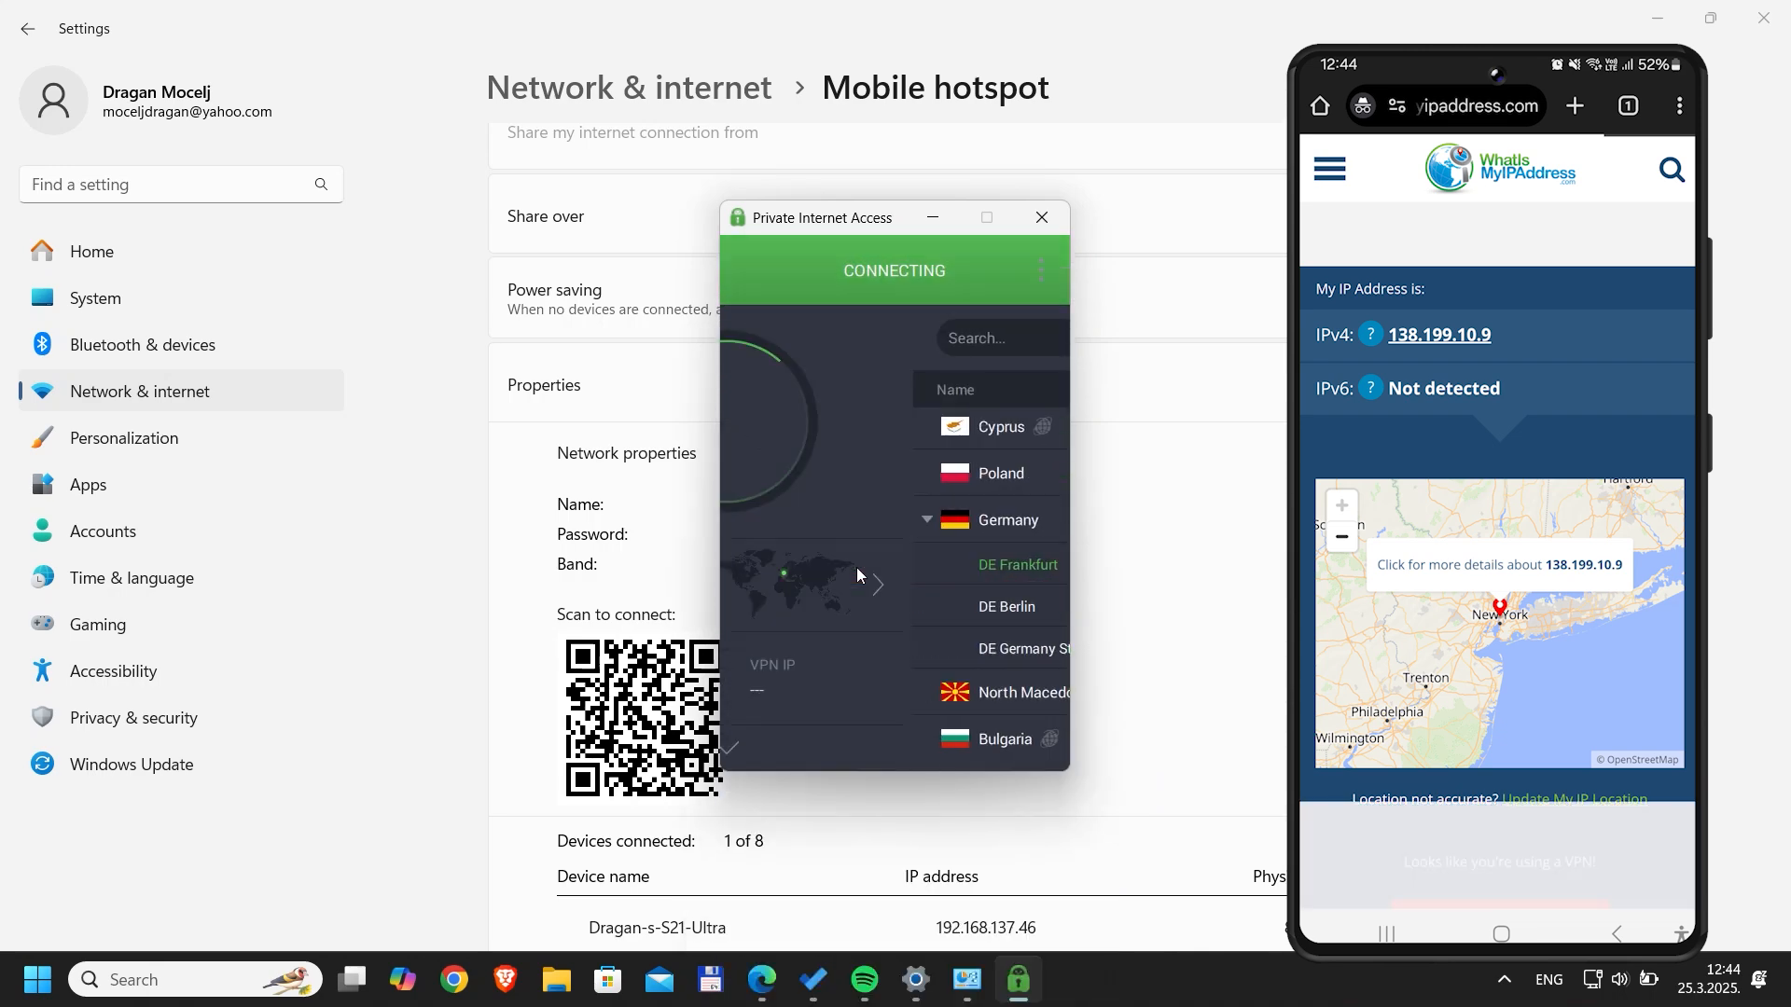
Choose DE Frankfurt as the Private Internet Access VPN server.
left_click(1017, 565)
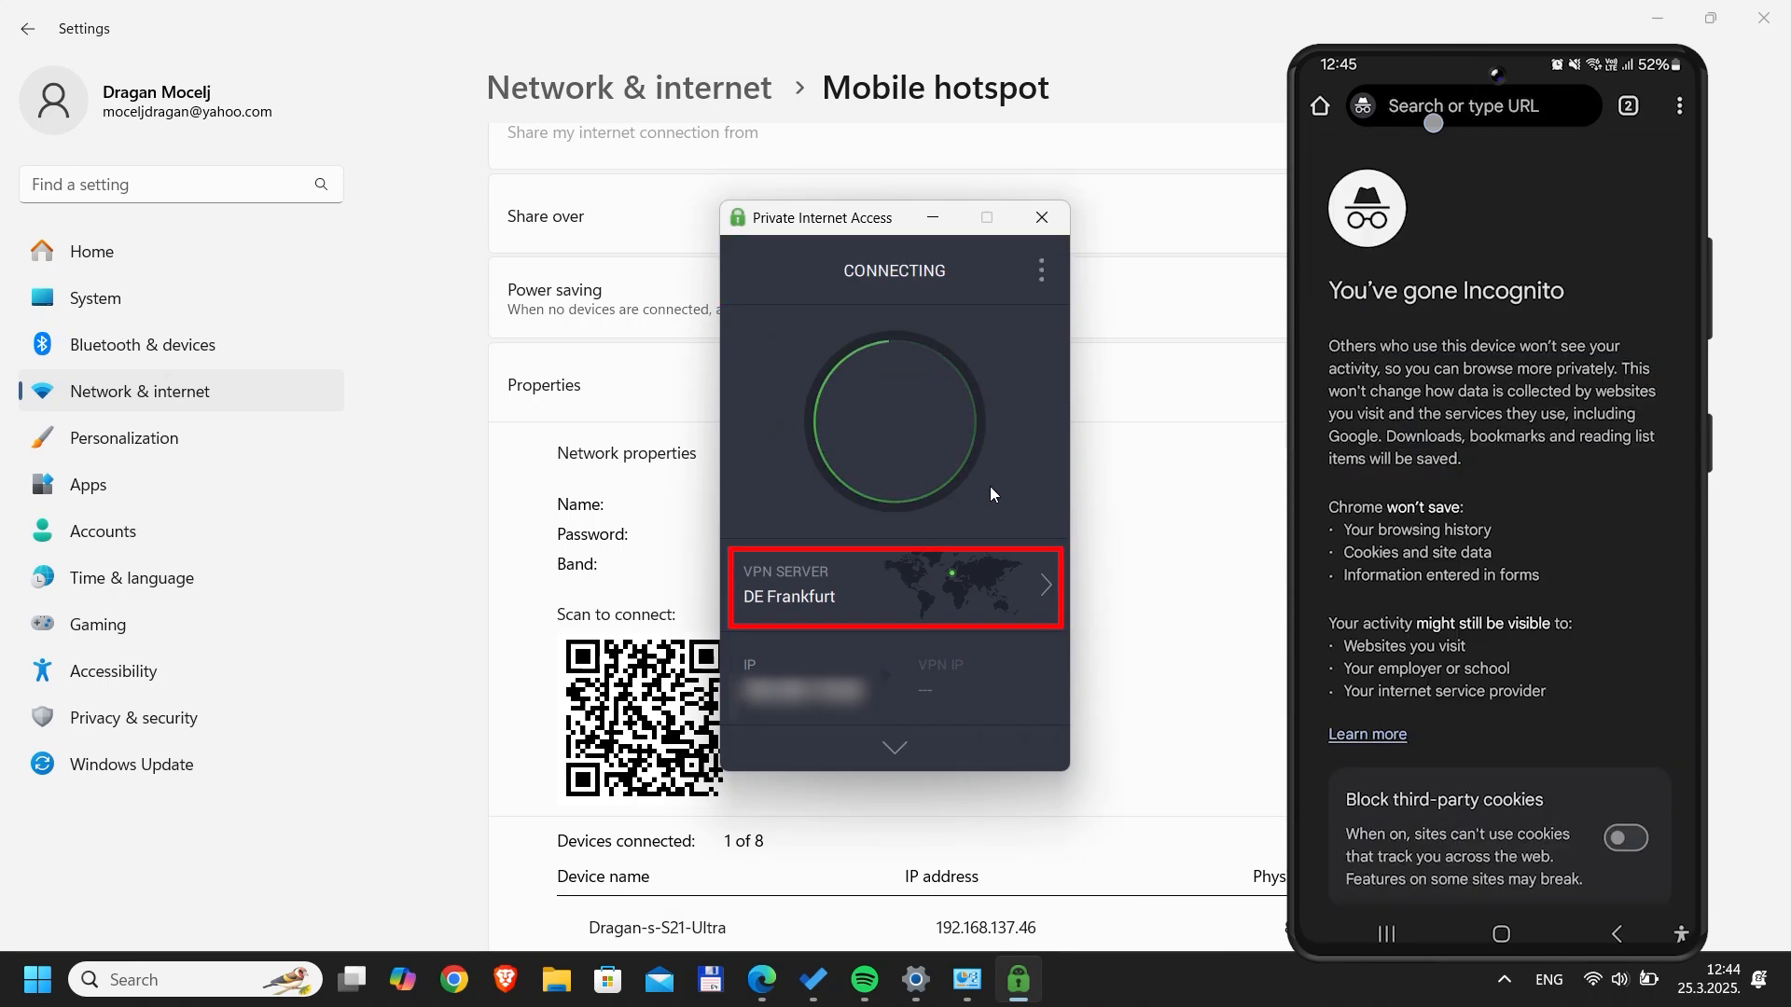